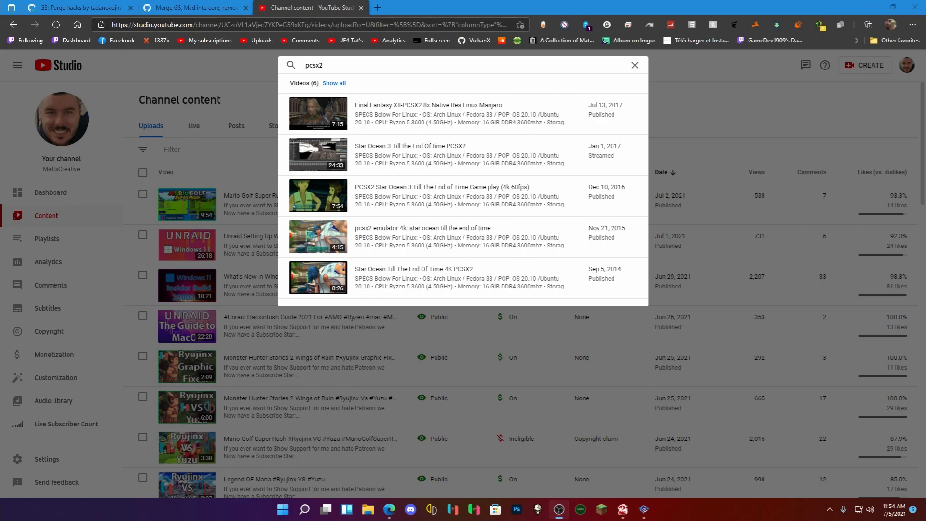
- Switch to the YouTube Studio tab listing the channel's PCSX2 videos
left_click(194, 7)
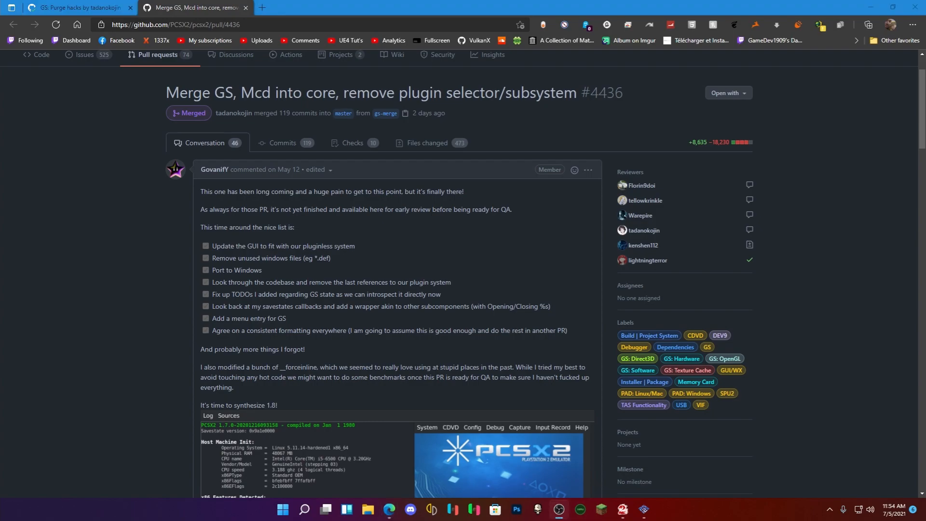
- Read through the merged PR #4436 discussion, then minimize the browser to reveal PCSX2
scroll("down", 3)
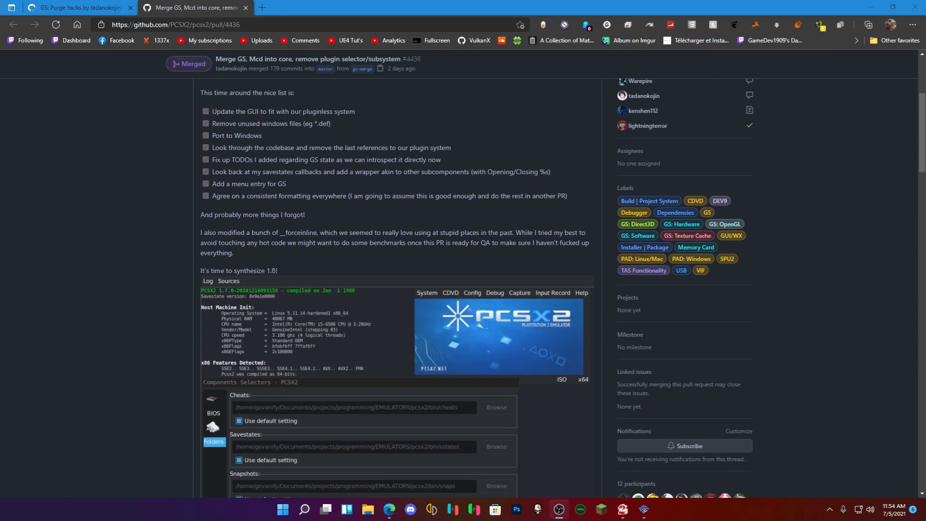
scroll("down", 3)
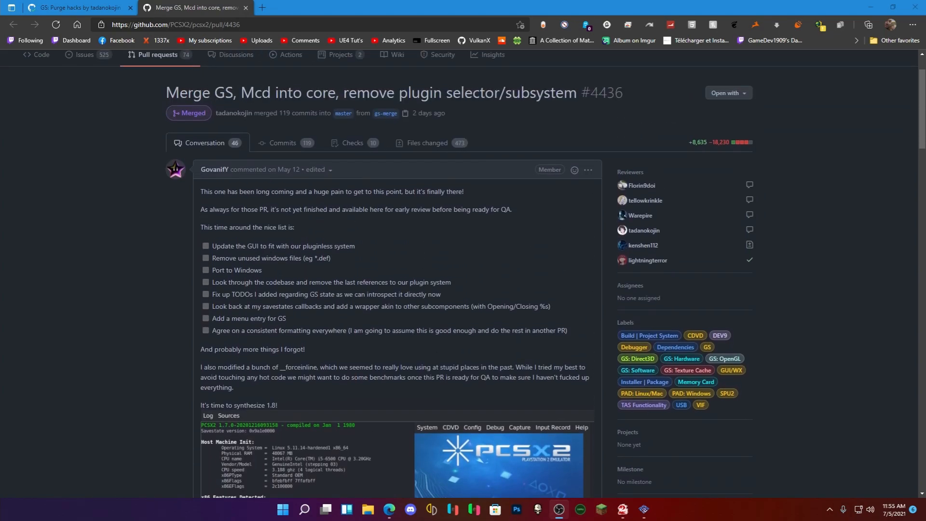
scroll("down", 3)
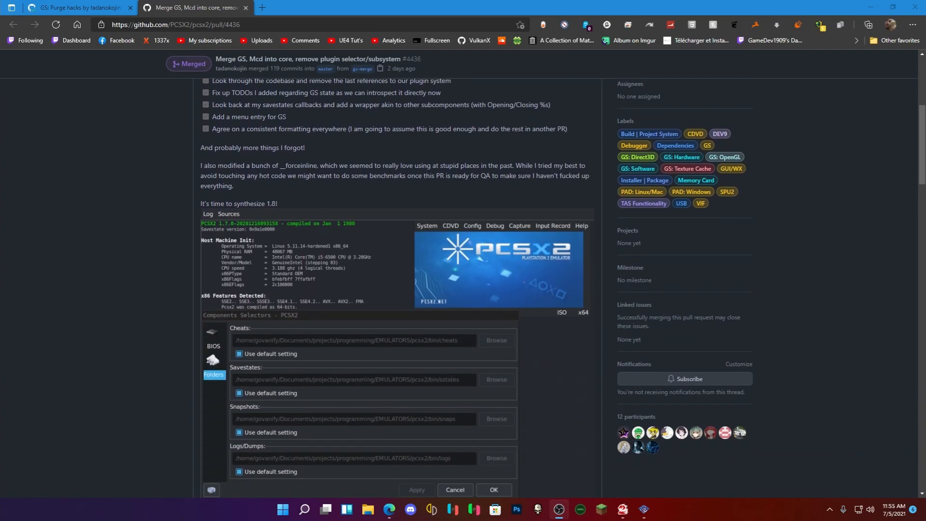
scroll("down", 3)
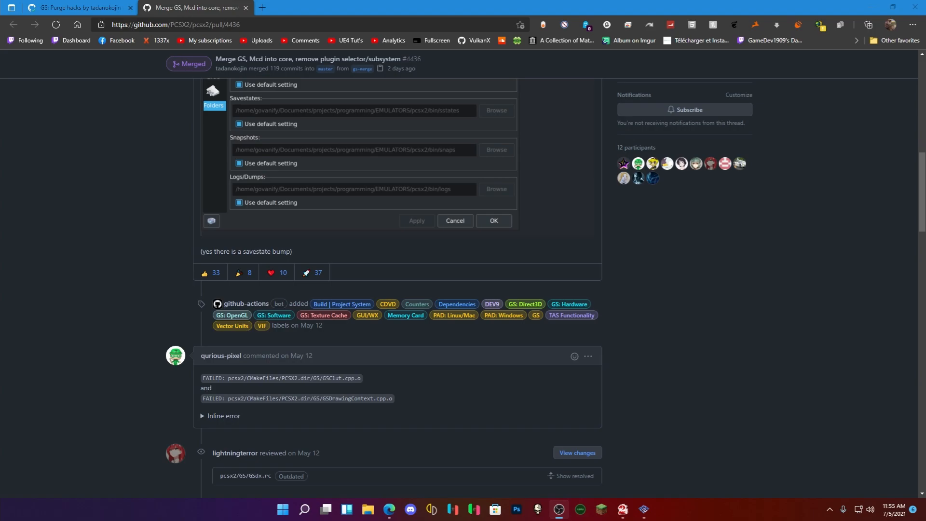
scroll("down", 3)
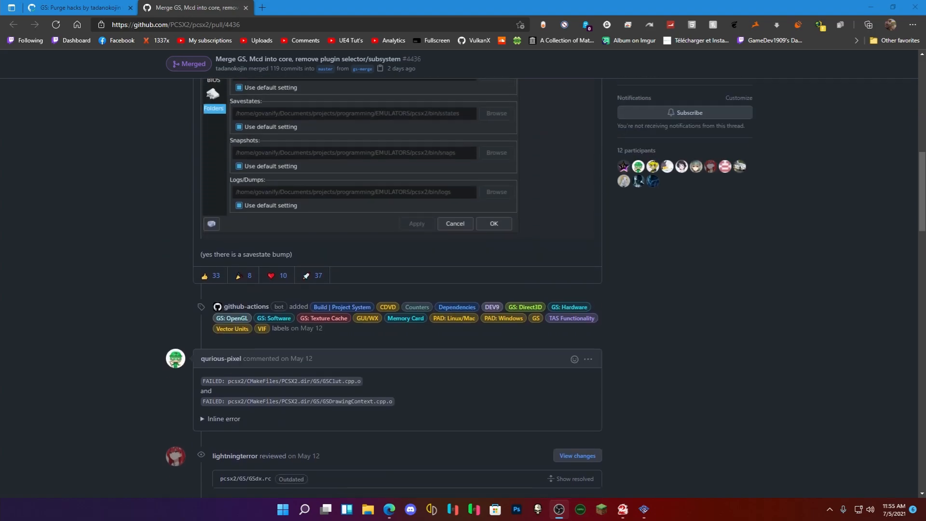
scroll("down", 3)
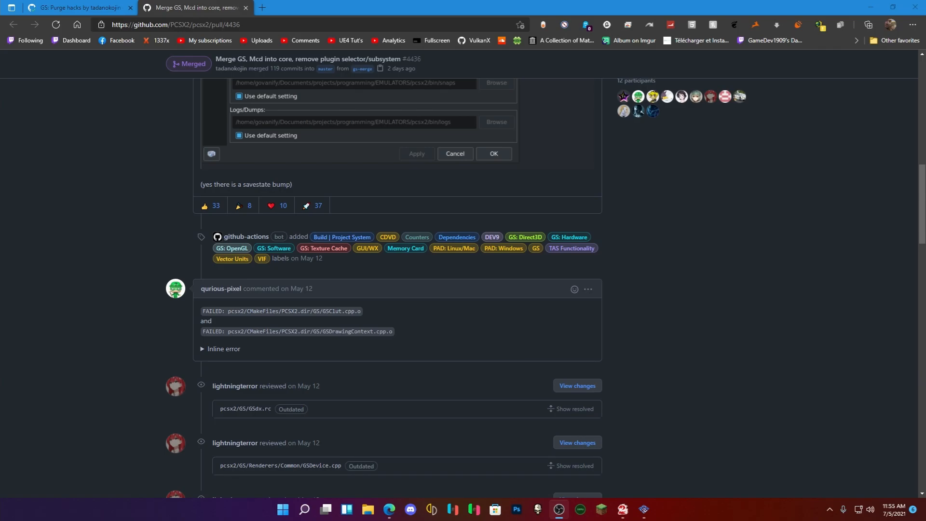
left_click(80, 6)
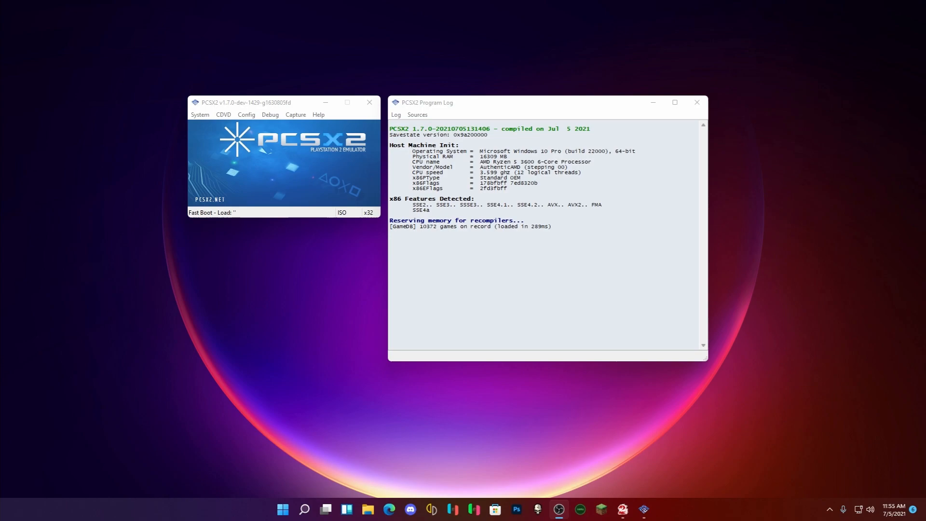
- Launch PCSX2 1.6.0 and bring up its Plugin/BIOS Selector via the Config menu
left_click(270, 122)
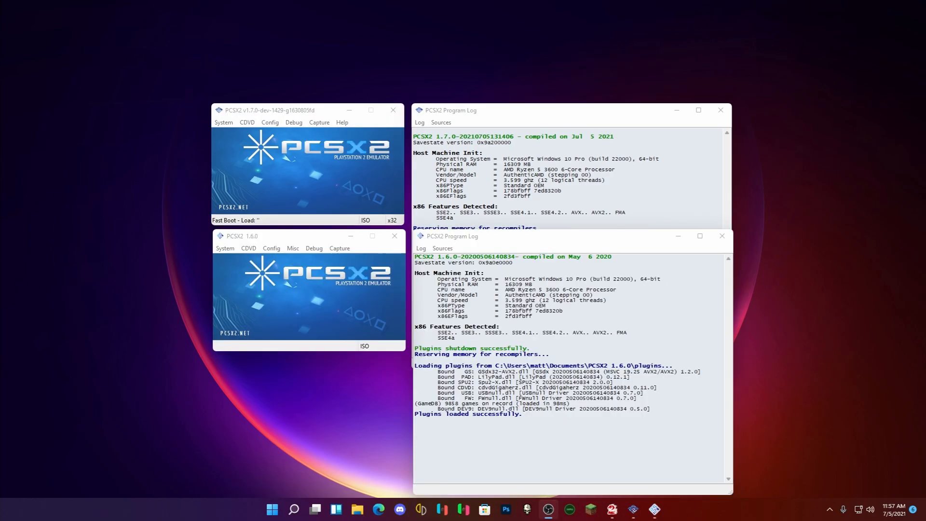
left_click(271, 248)
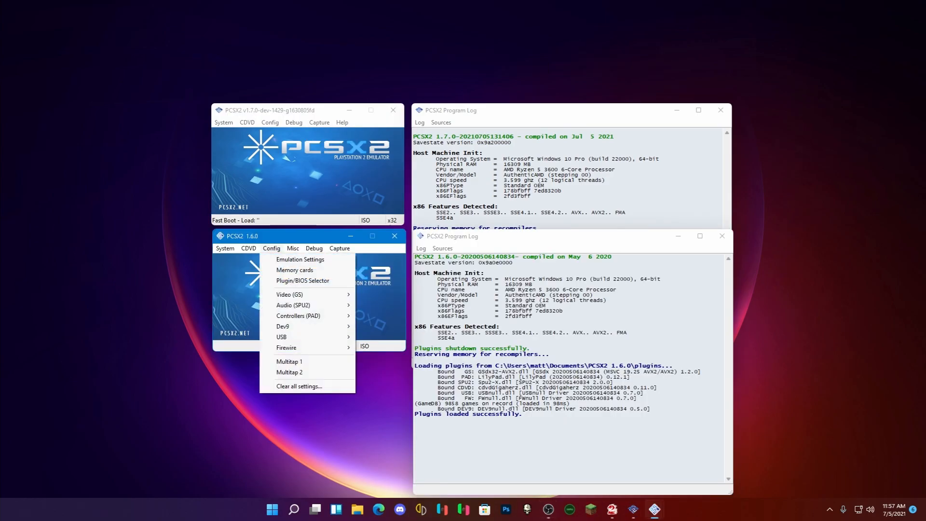
mouse_move(298, 386)
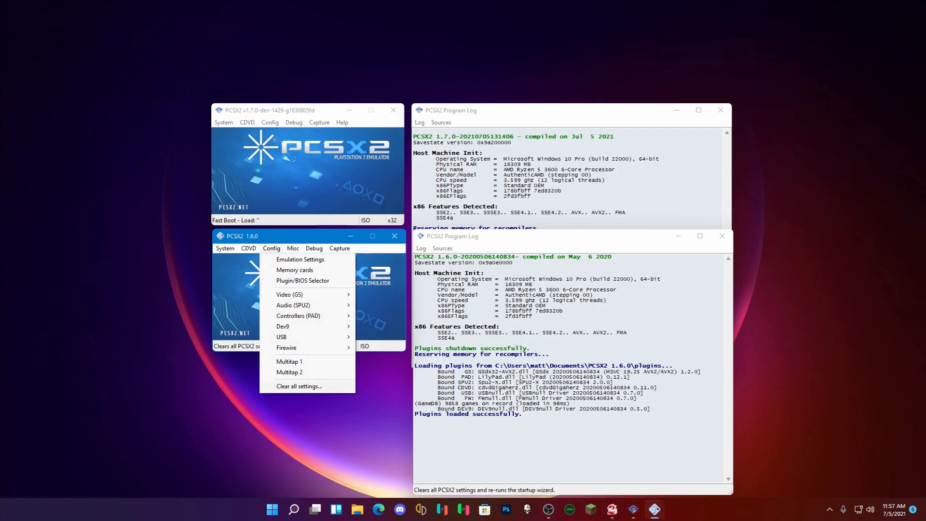
left_click(269, 123)
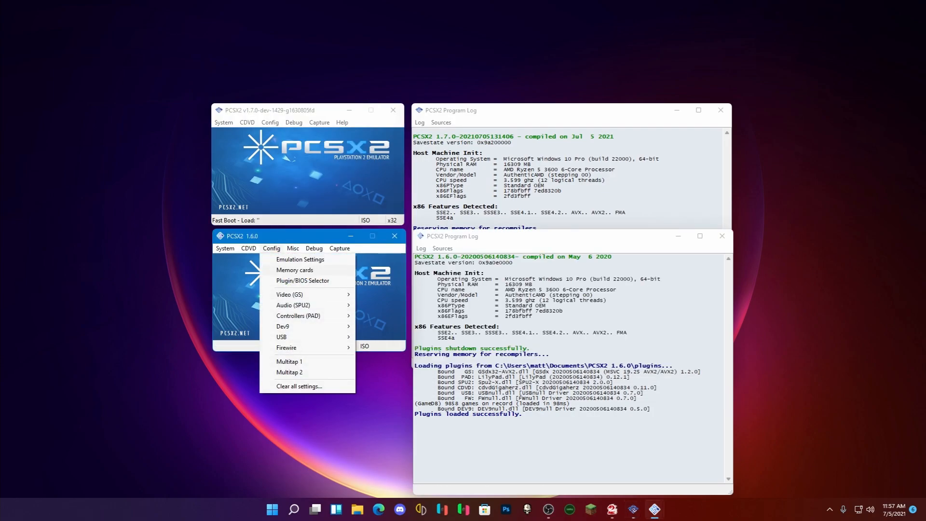
left_click(300, 259)
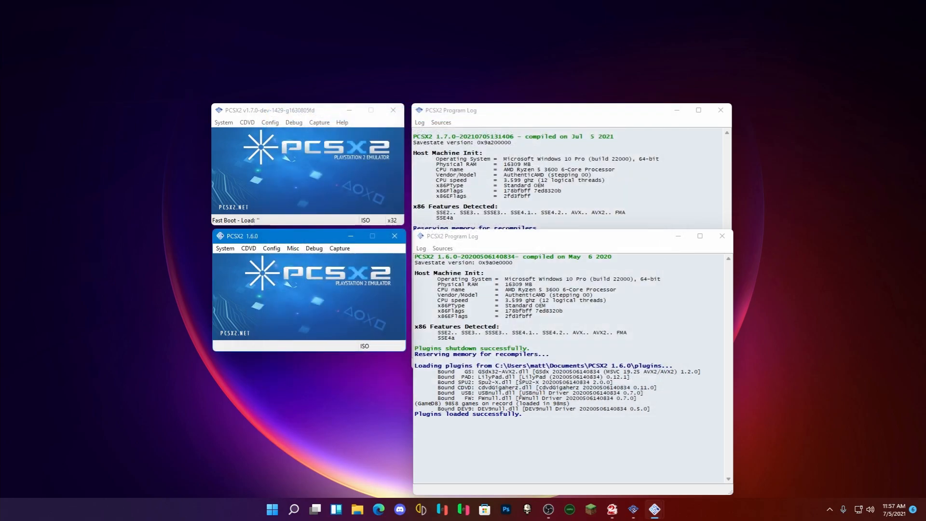
left_click(271, 248)
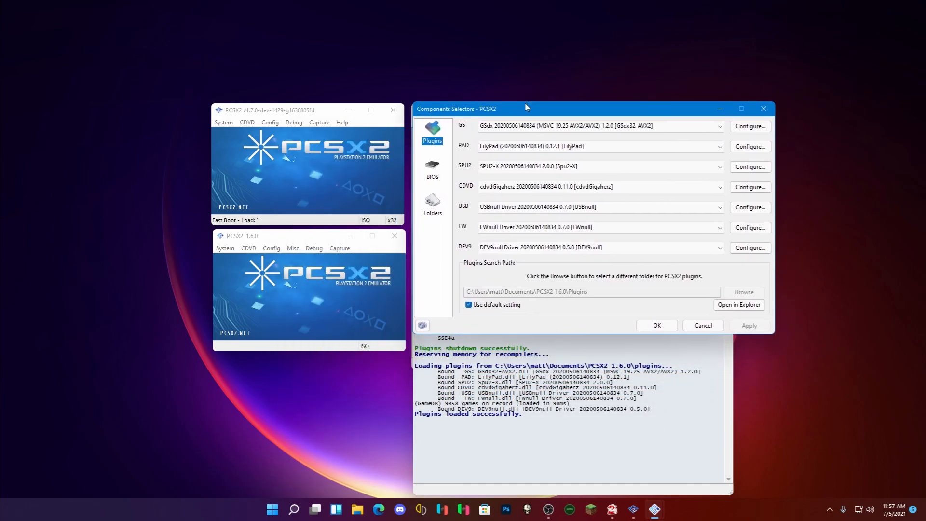
- View the 1.7.0 dev build's BIOS Selector from Config, then close it
left_click(270, 123)
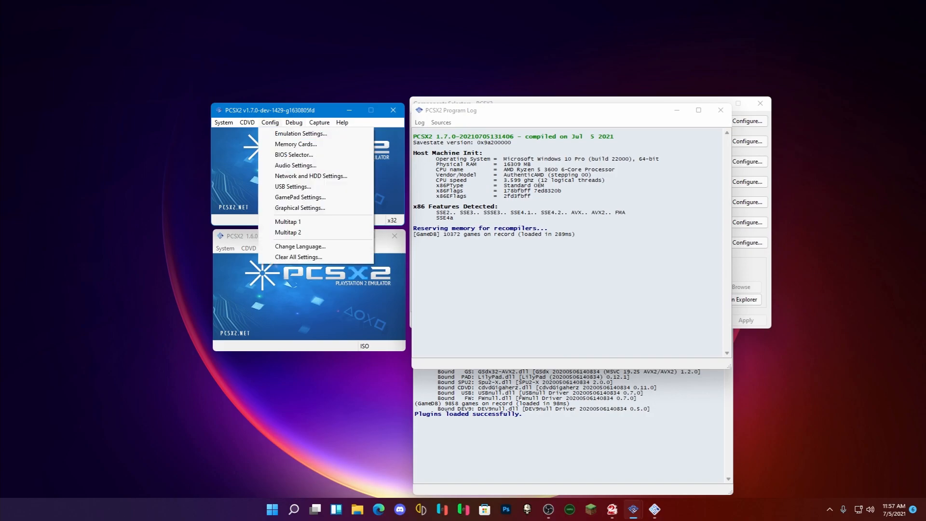
left_click(294, 154)
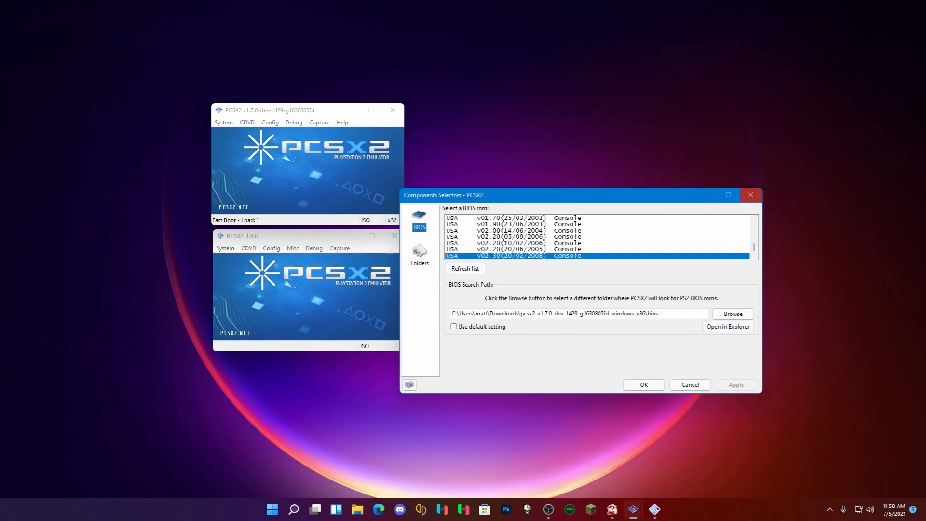
left_click(689, 385)
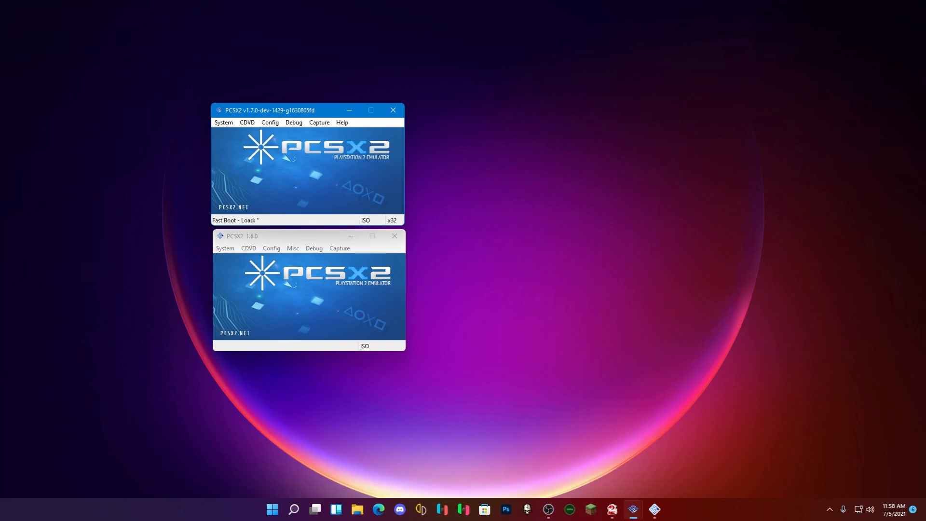
left_click(269, 122)
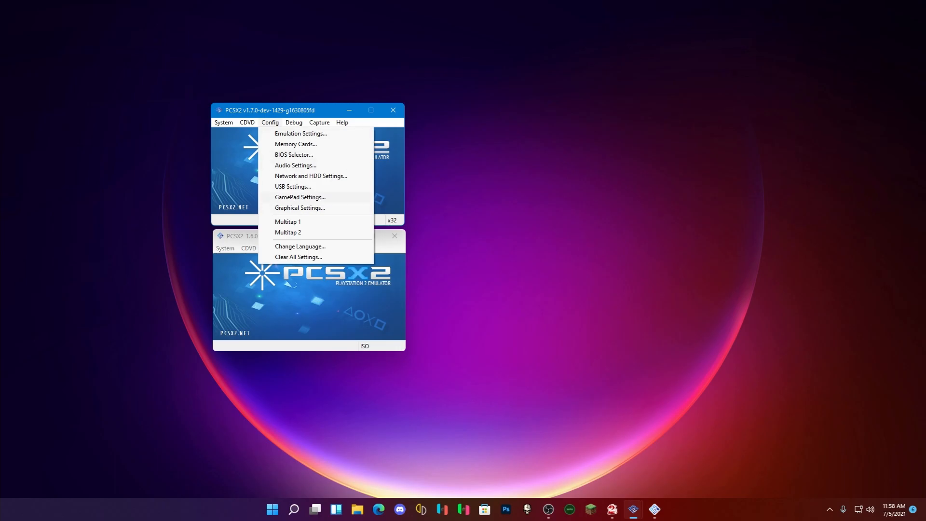
left_click(299, 207)
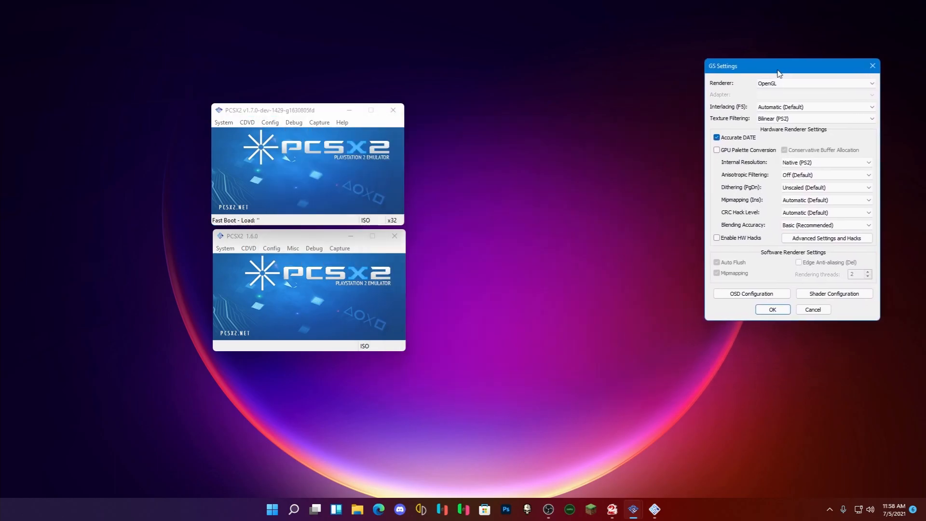
left_click_drag(790, 66, 806, 39)
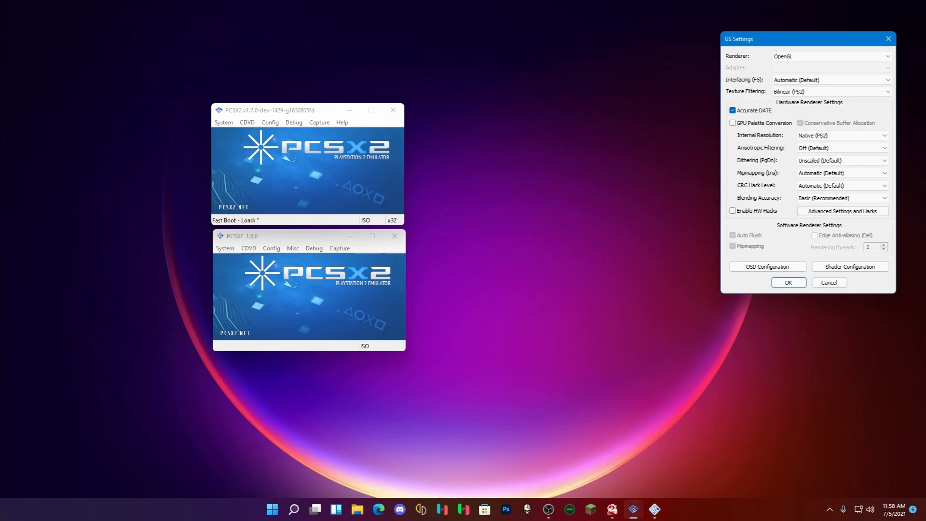
left_click(271, 248)
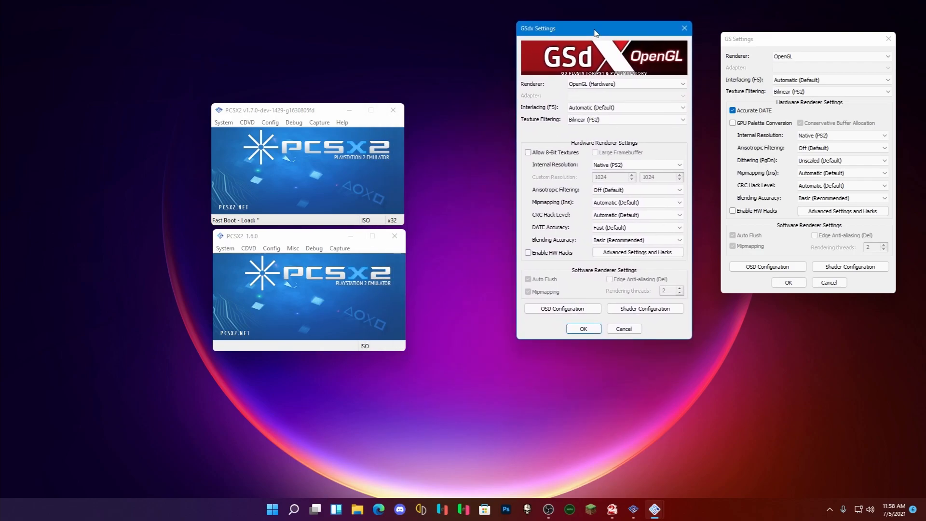
left_click_drag(595, 28, 600, 38)
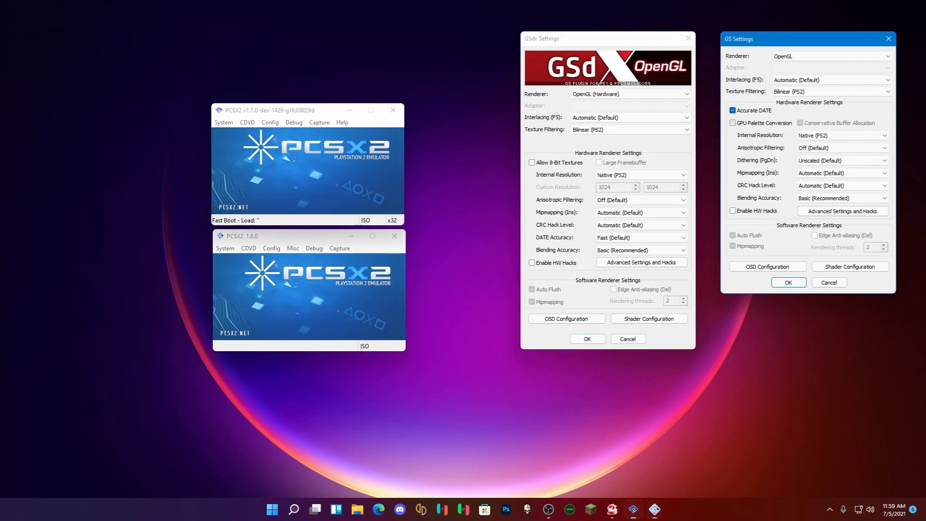
left_click(732, 123)
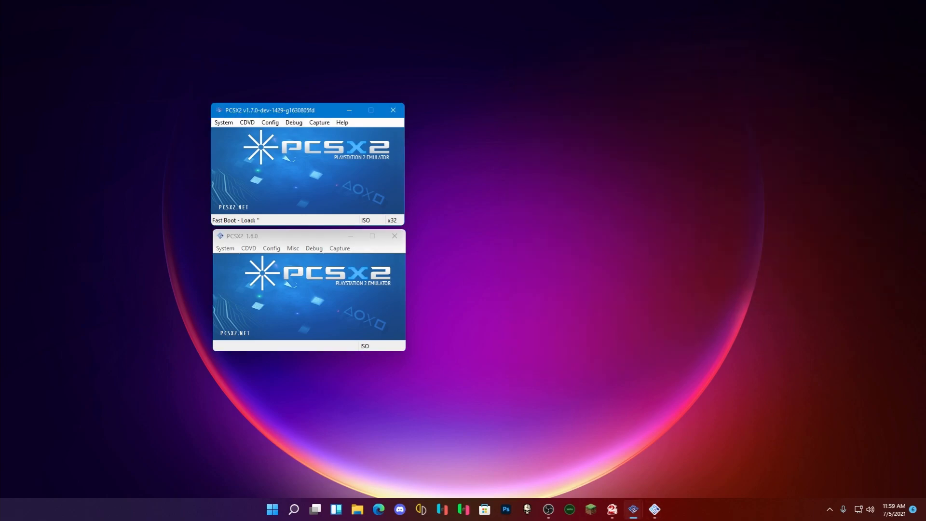
left_click(269, 123)
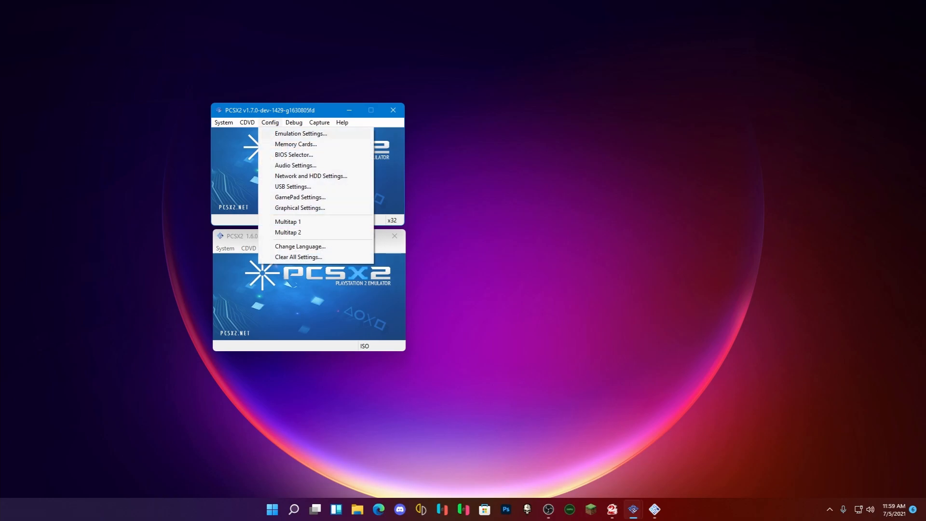
mouse_move(298, 207)
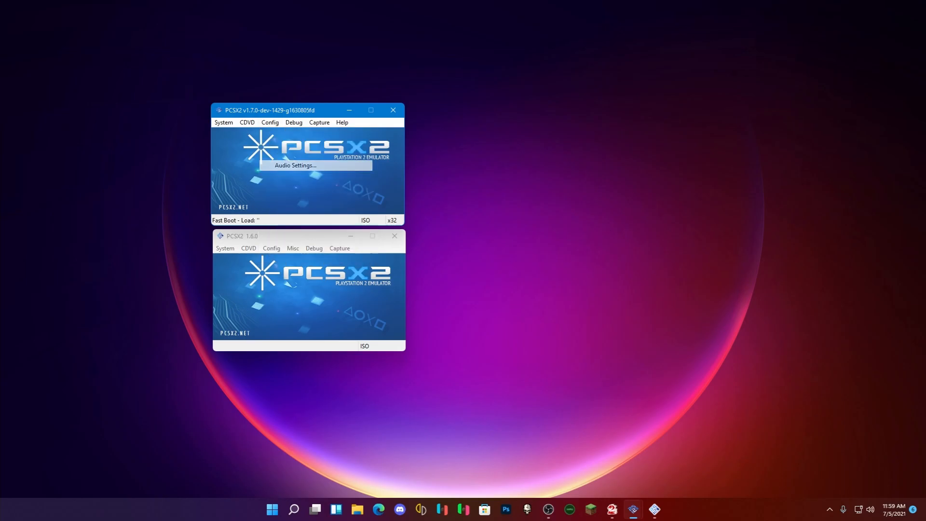
left_click(295, 165)
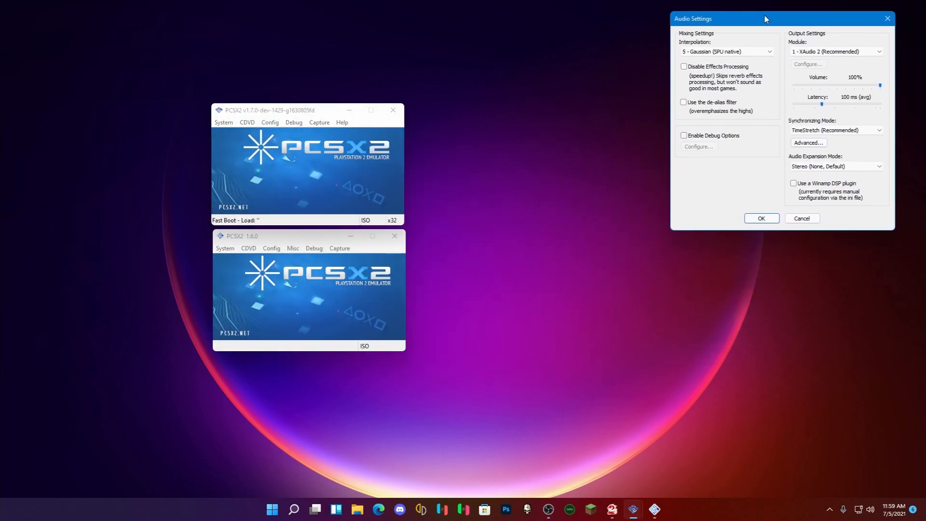
left_click(271, 248)
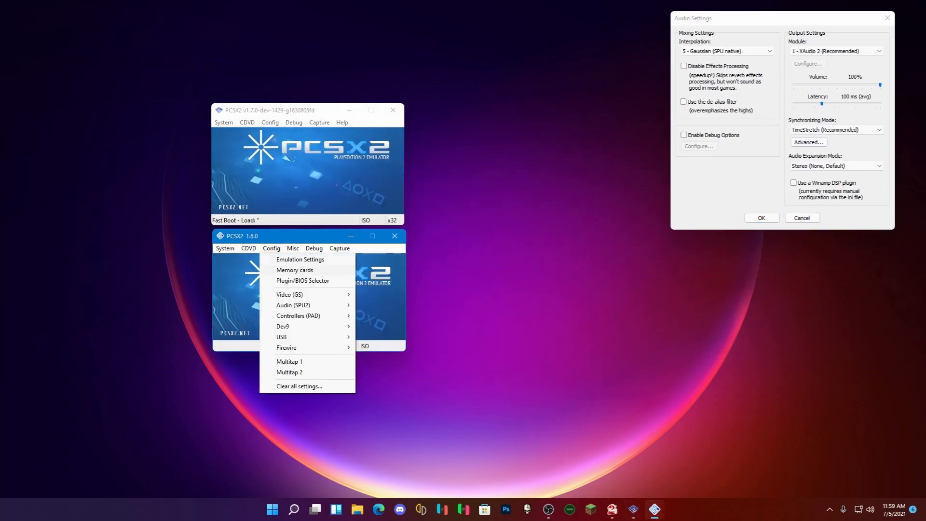
left_click(294, 304)
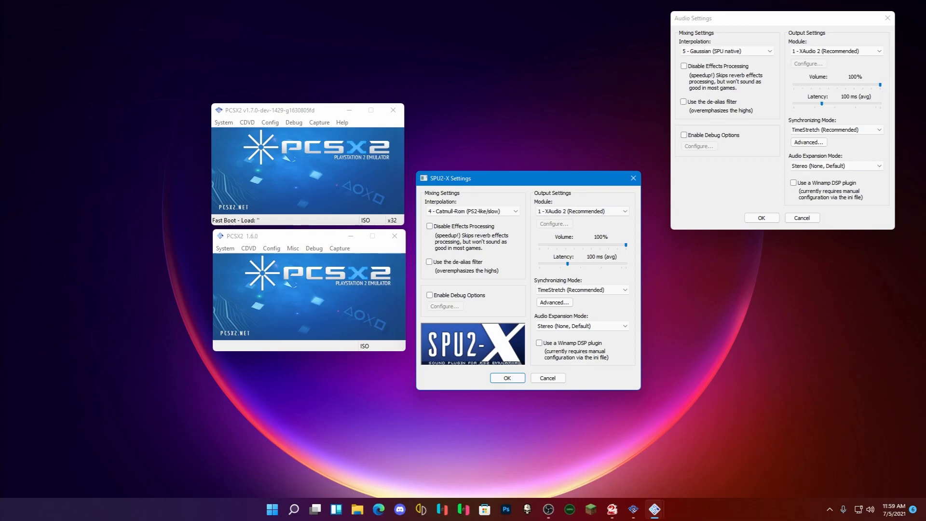
left_click(726, 51)
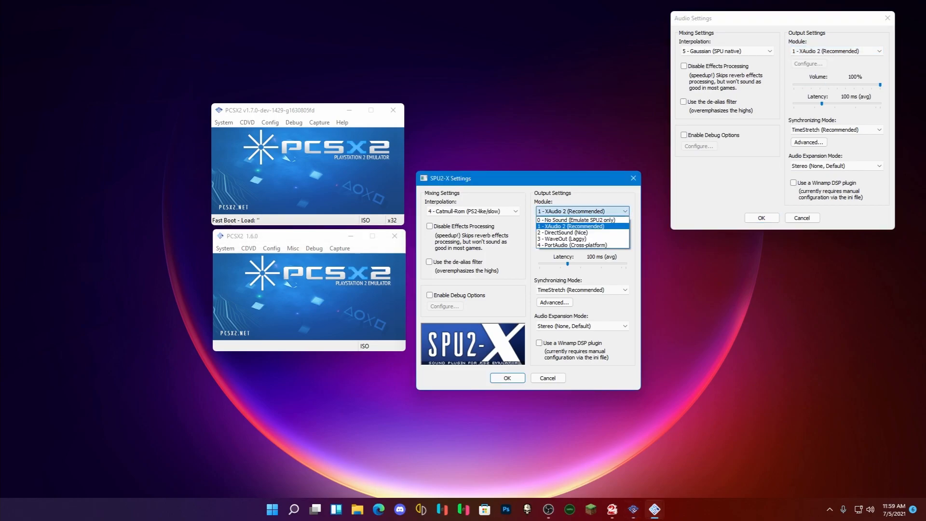
left_click(570, 226)
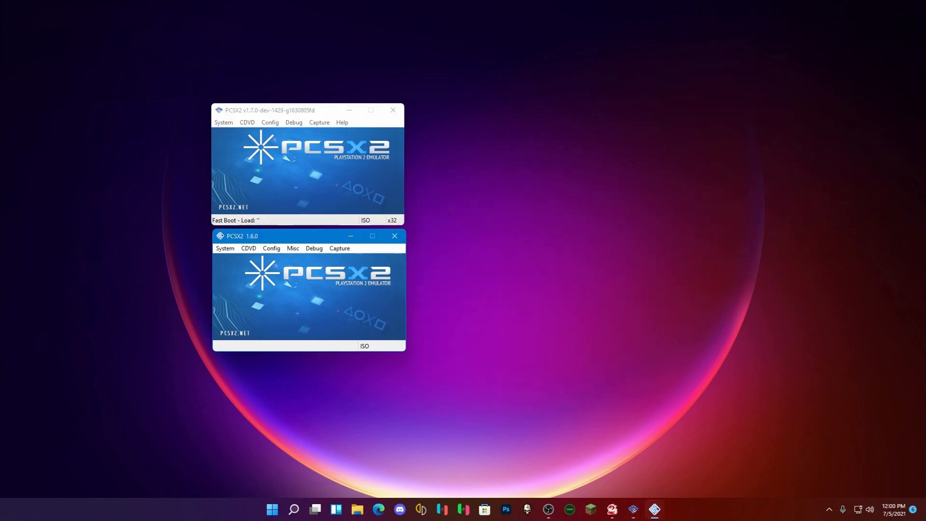
left_click(269, 122)
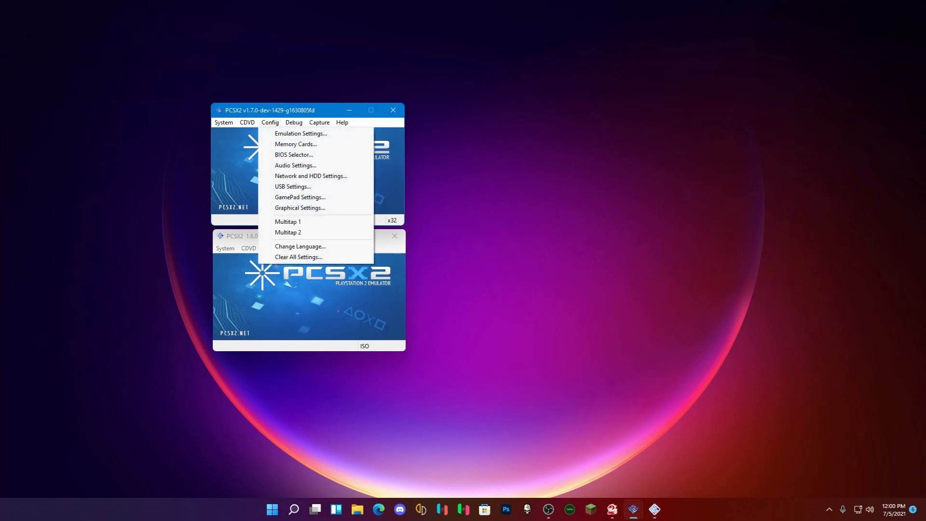
mouse_move(300, 207)
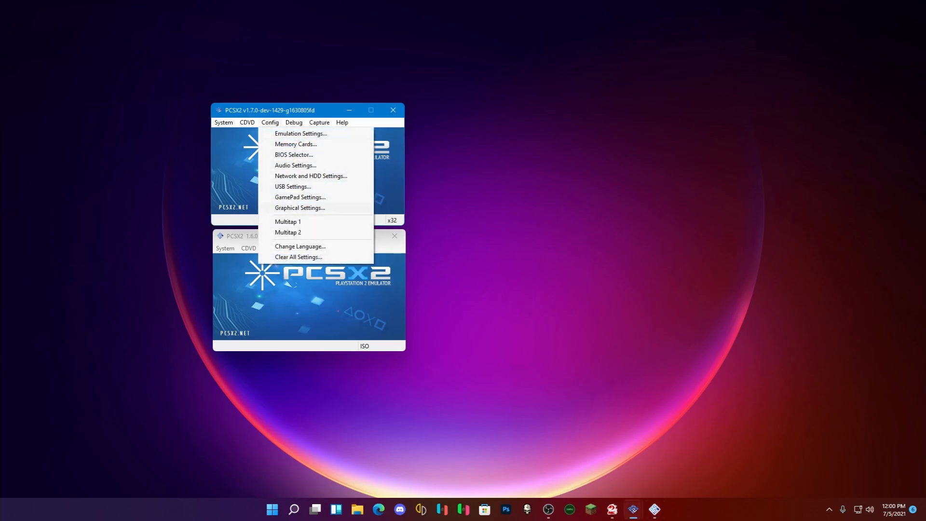
left_click(299, 197)
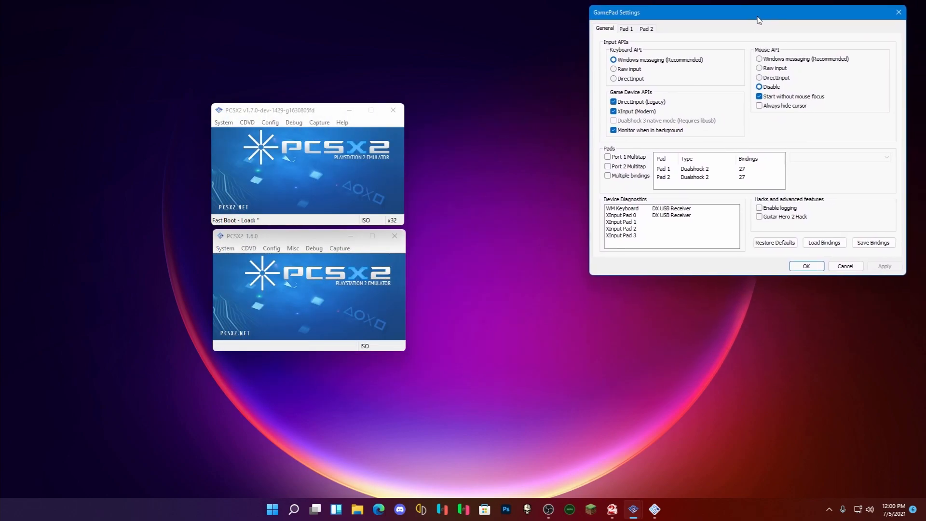
left_click(271, 250)
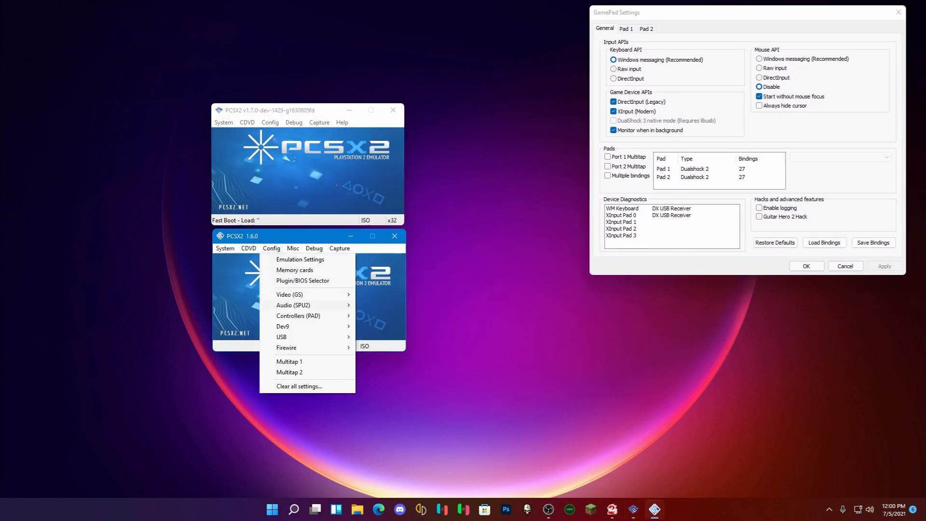
mouse_move(298, 316)
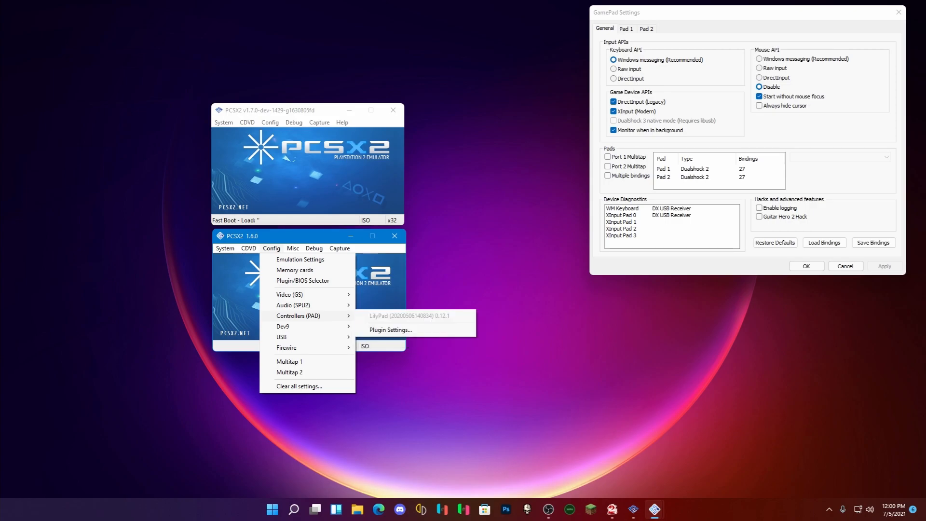
left_click(390, 330)
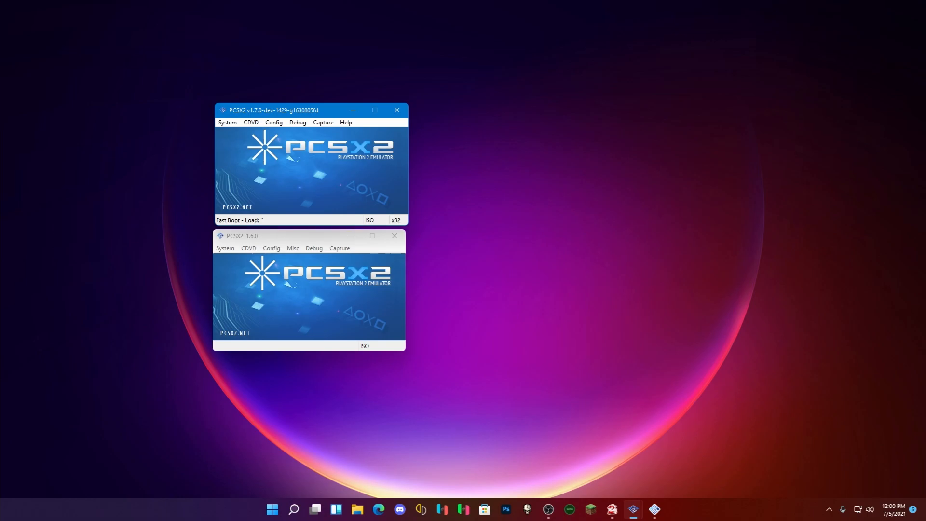
left_click(298, 123)
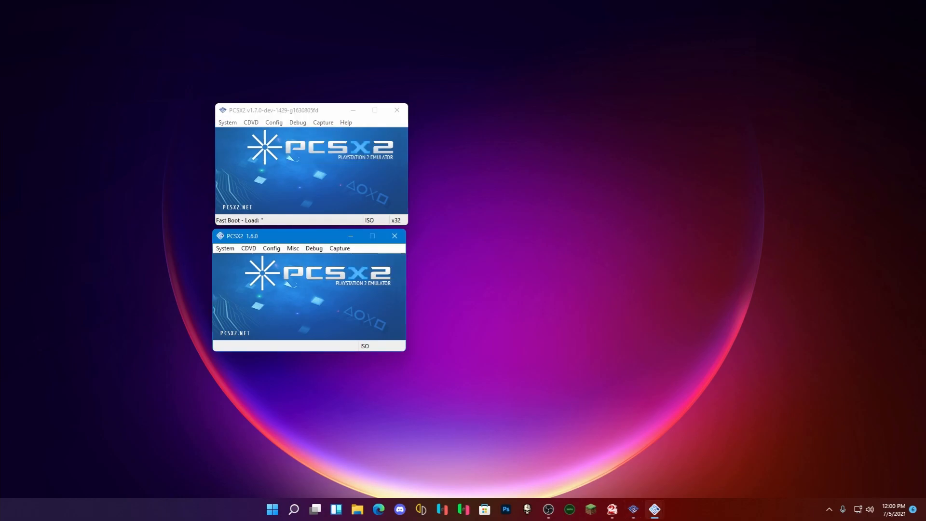
left_click(323, 122)
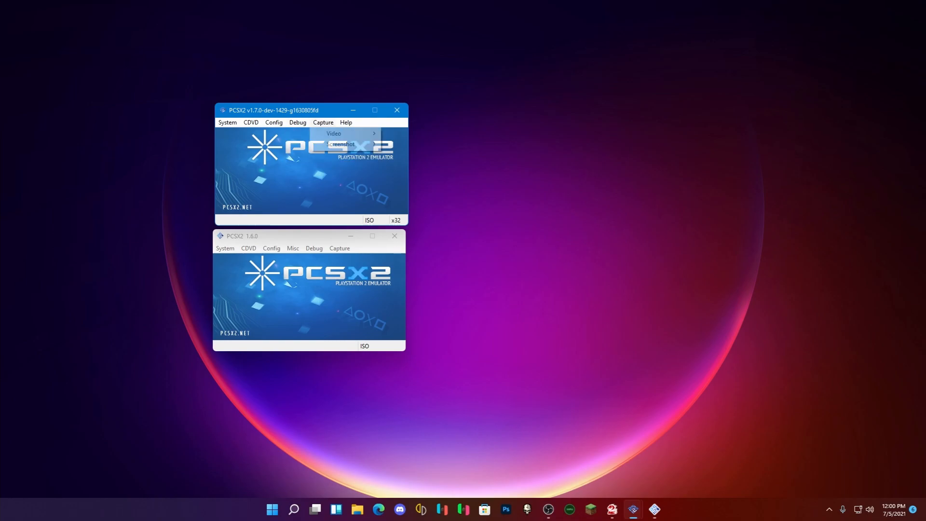
mouse_move(334, 133)
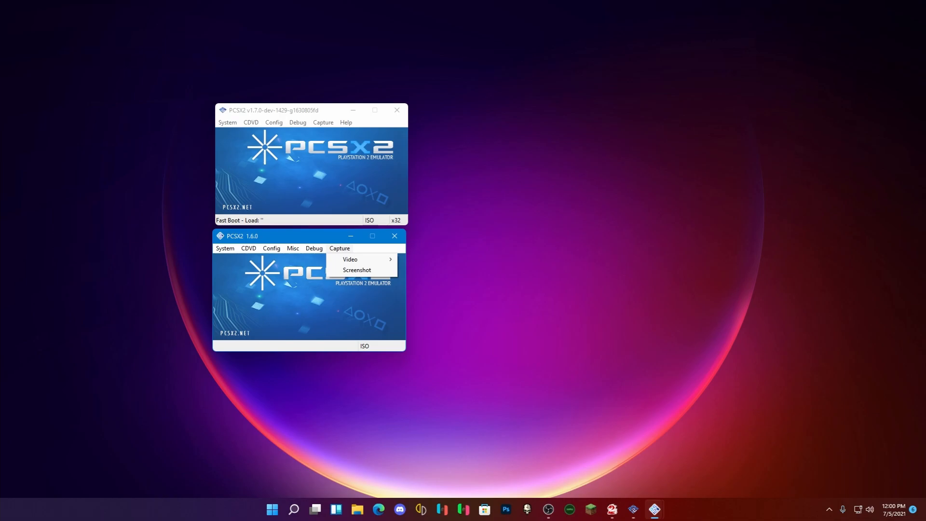
left_click(293, 247)
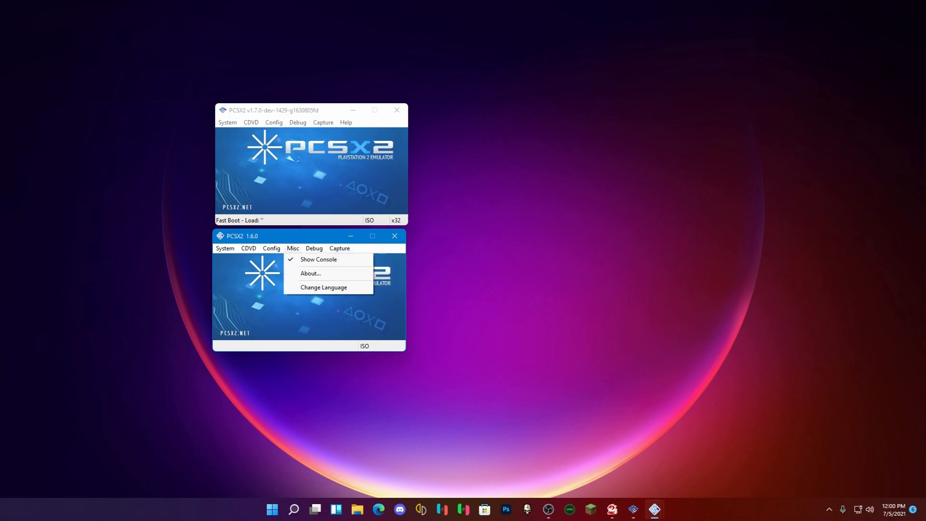
left_click(248, 248)
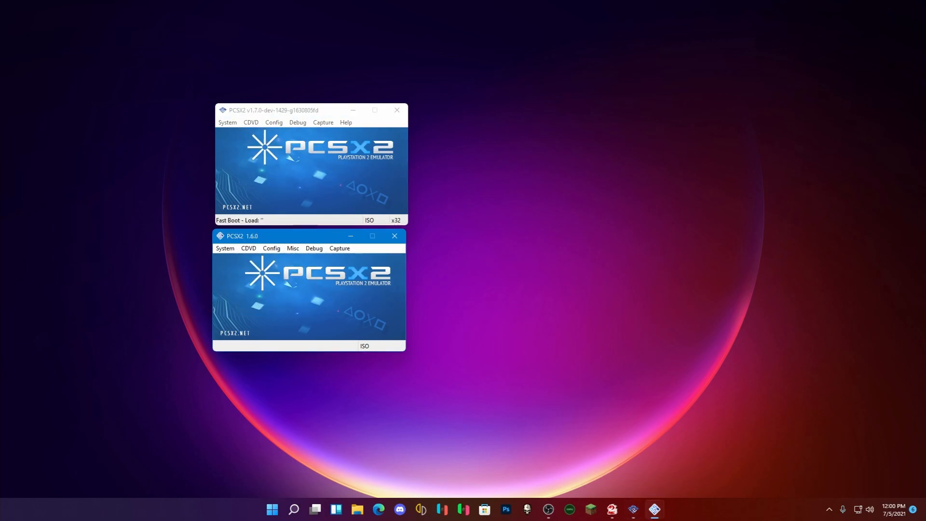
left_click(226, 123)
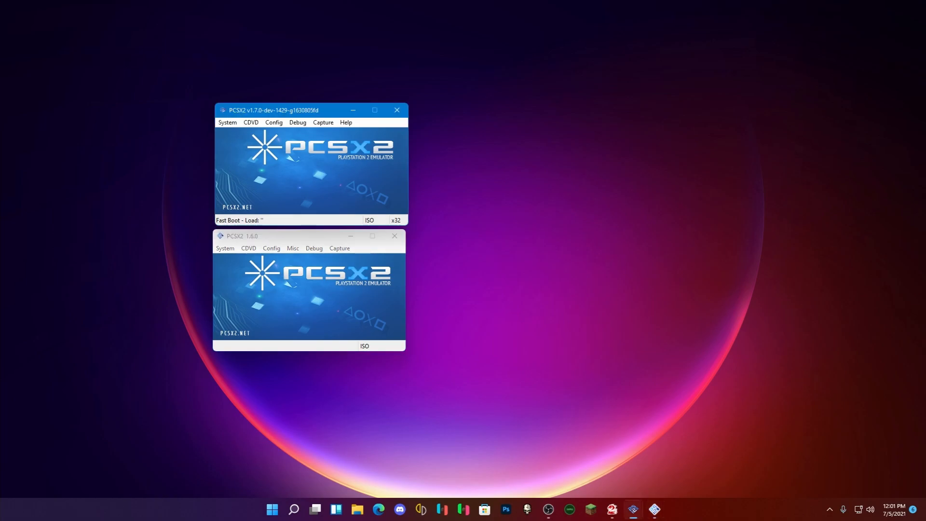
mouse_move(393, 236)
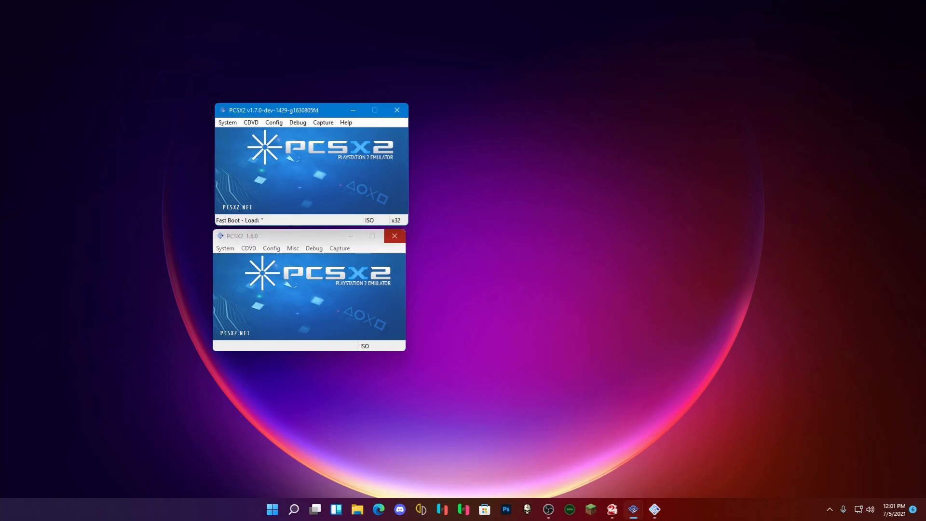
- Close the PCSX2 1.6.0 window, leaving only the 1.7.0 build
left_click(393, 235)
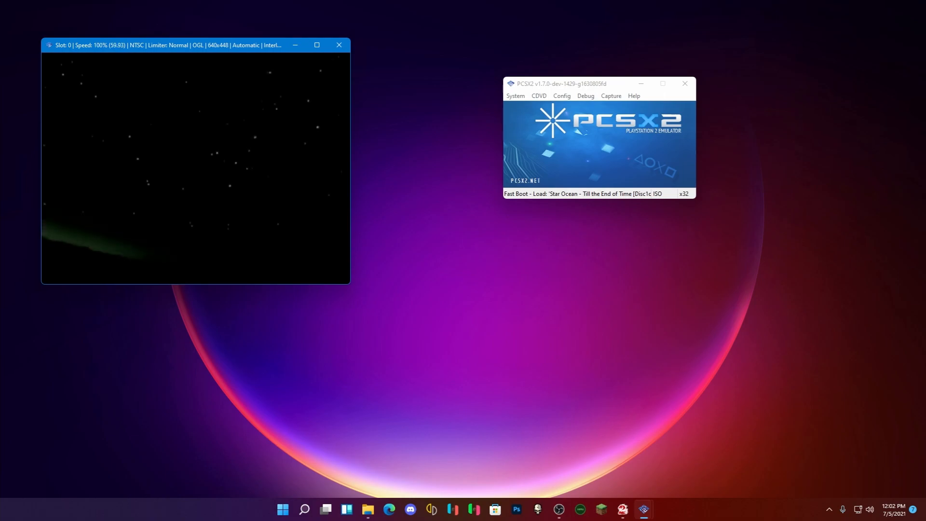
- In 1.7.0 graphics settings enable GPU palette conversion and set internal resolution to 6x Native (~2160p 4K)
left_click(561, 96)
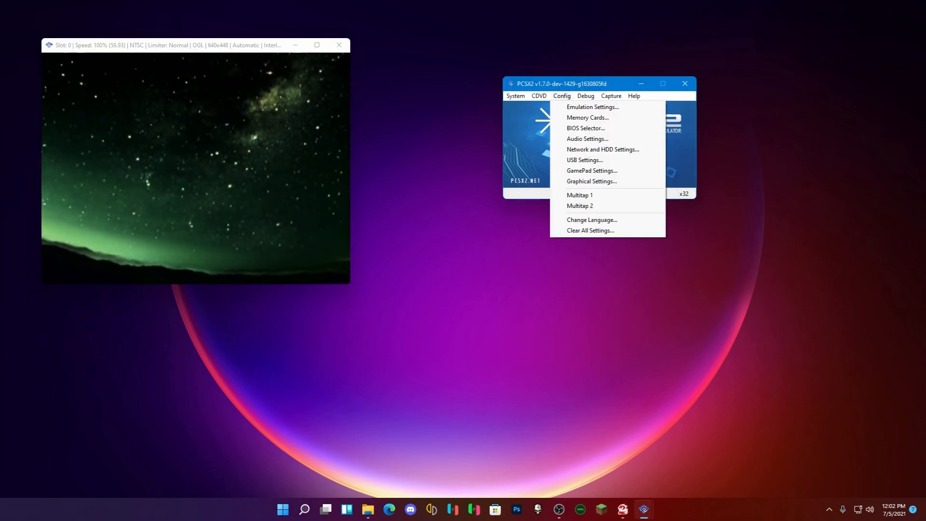
left_click(591, 182)
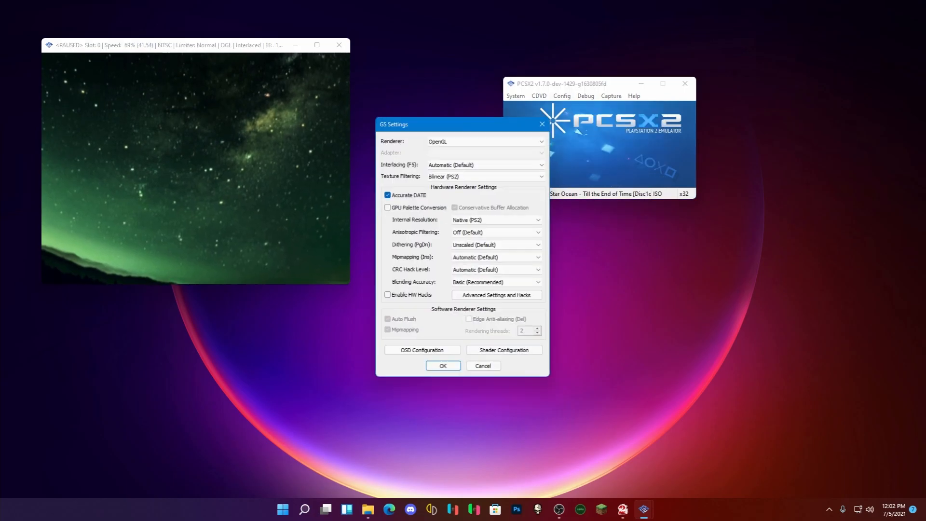
left_click(387, 207)
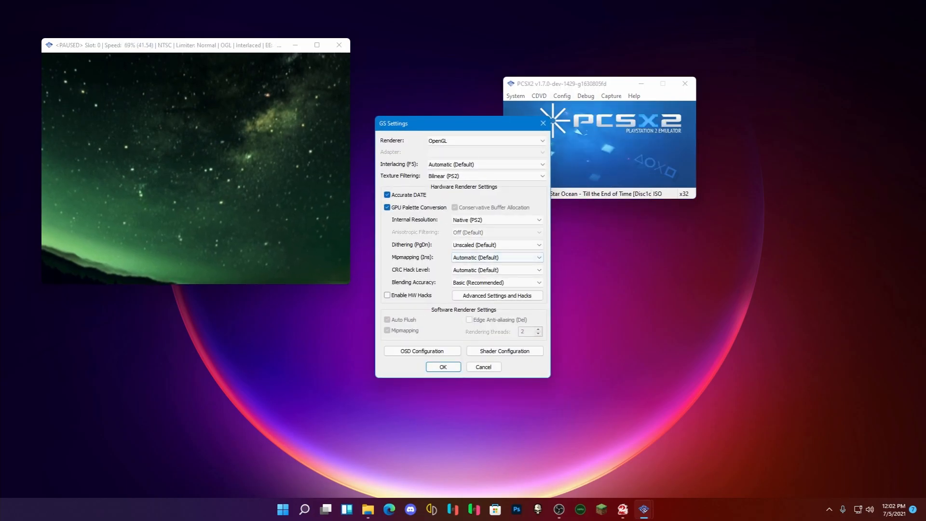
left_click(495, 219)
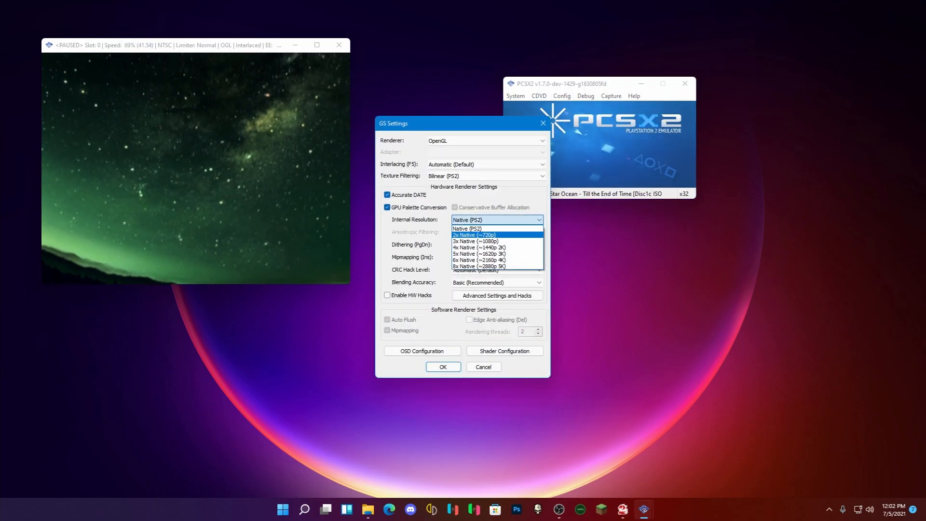
left_click(478, 260)
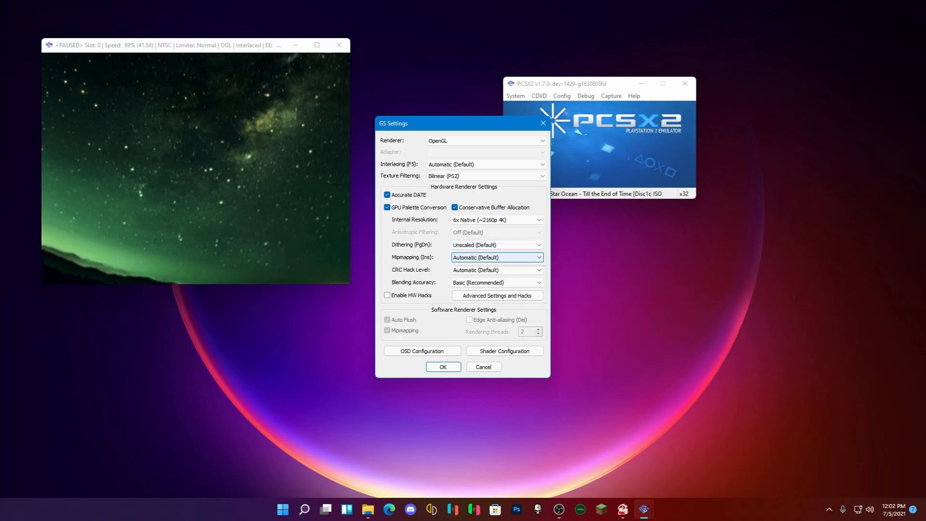
left_click(496, 281)
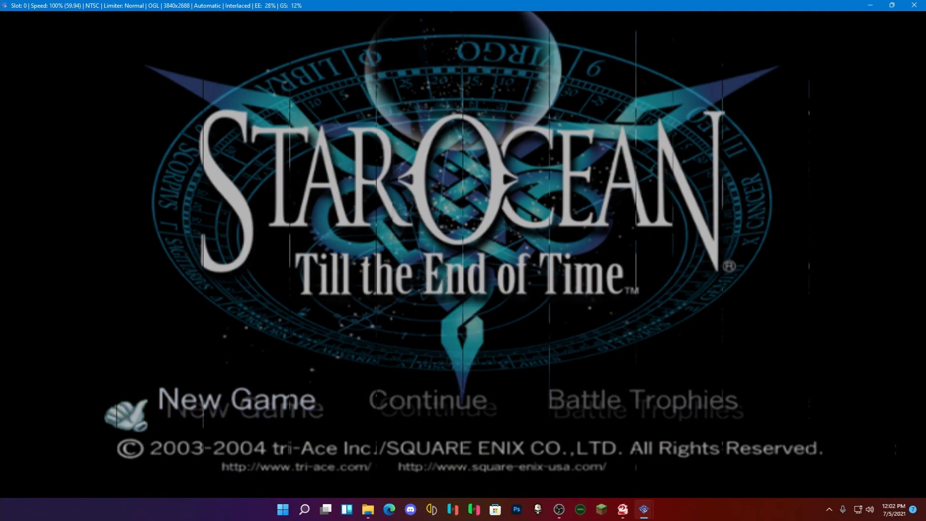
- Start the game from the Star Ocean title screen and play into Grantier
left_click(235, 399)
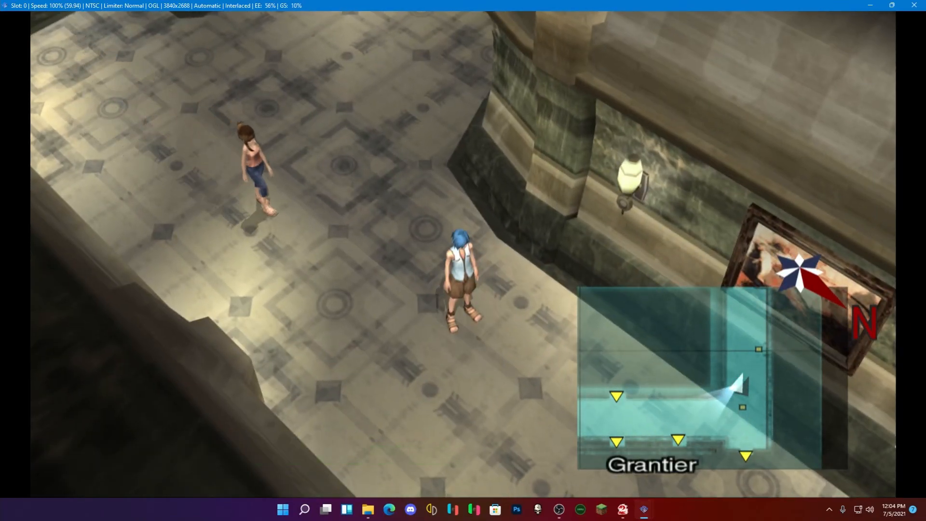
- Reopen 1.7.0 graphics settings over the paused game, keeping texture filtering at Bilinear (PS2)
left_click(643, 508)
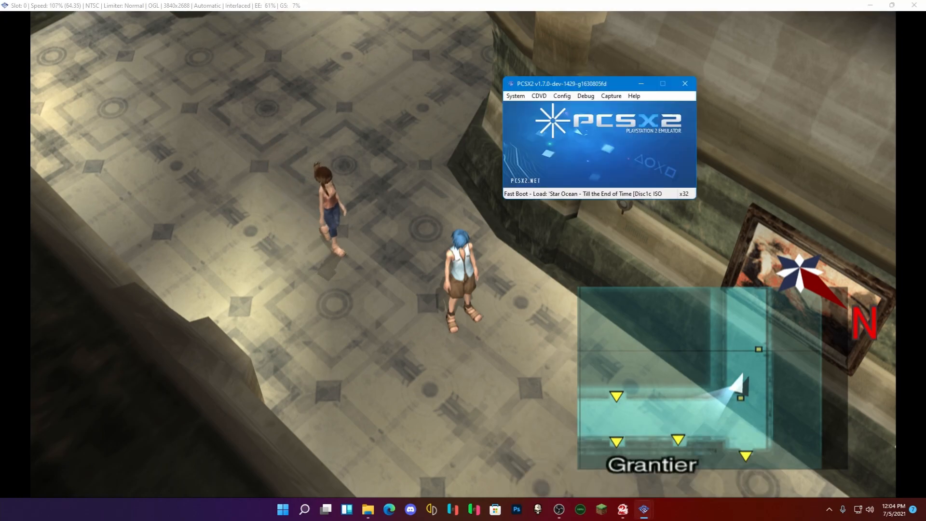
left_click(560, 96)
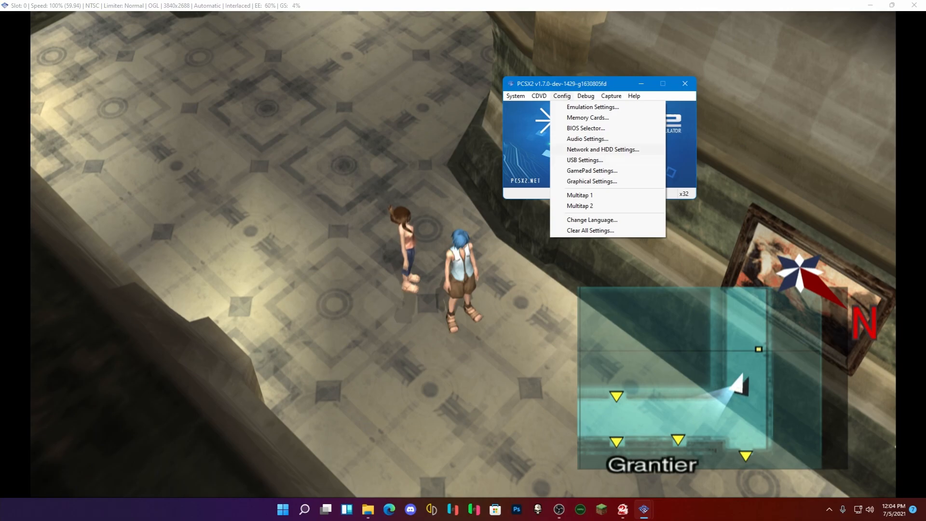
mouse_move(591, 181)
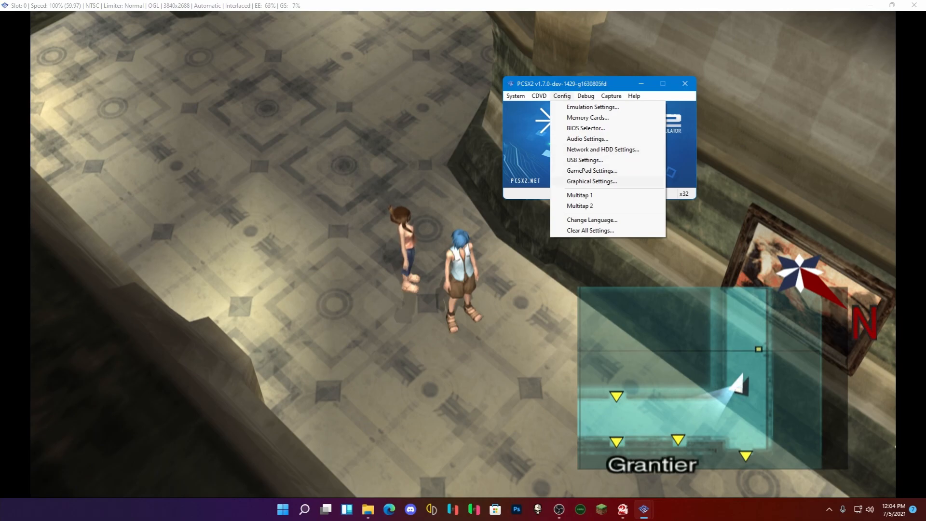
mouse_move(591, 171)
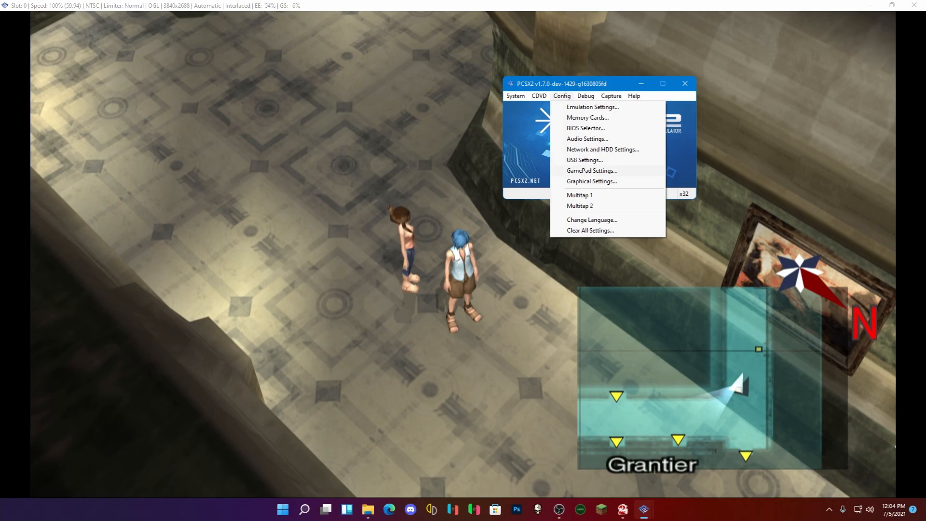
left_click(591, 182)
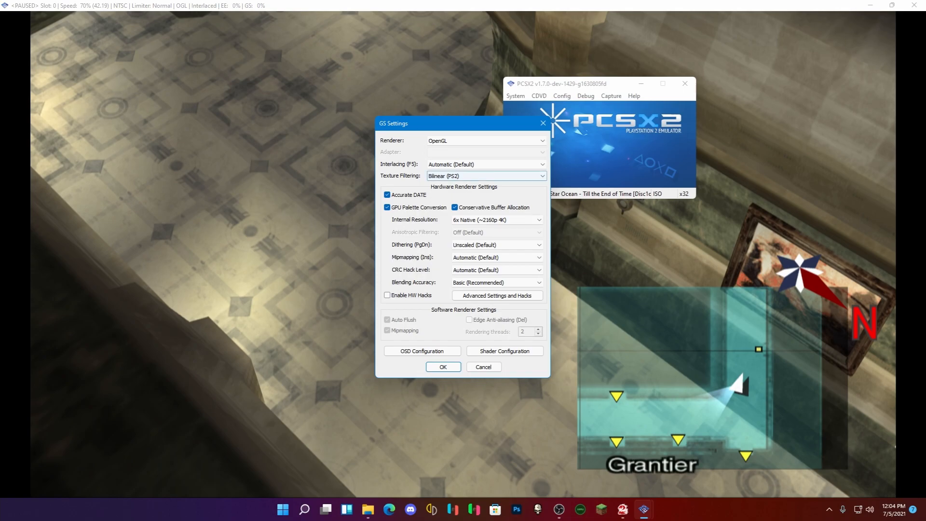
left_click(485, 175)
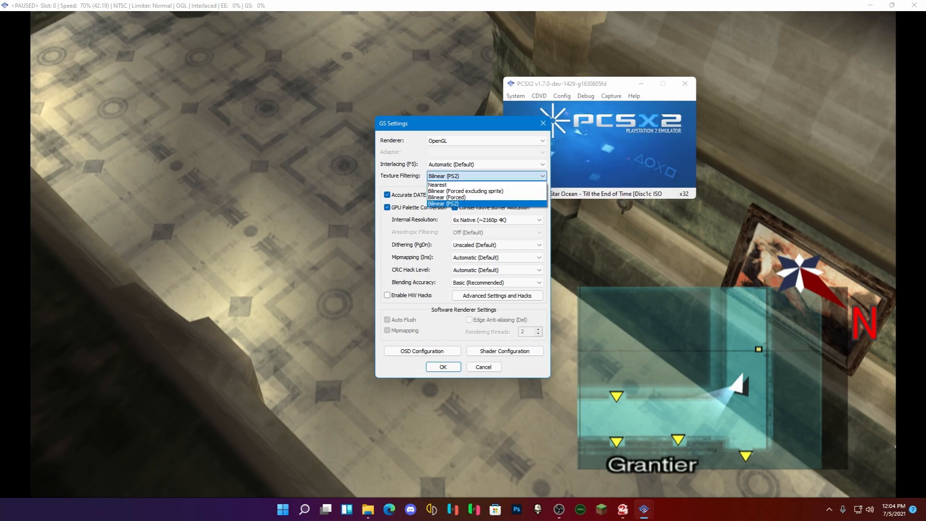
left_click(444, 203)
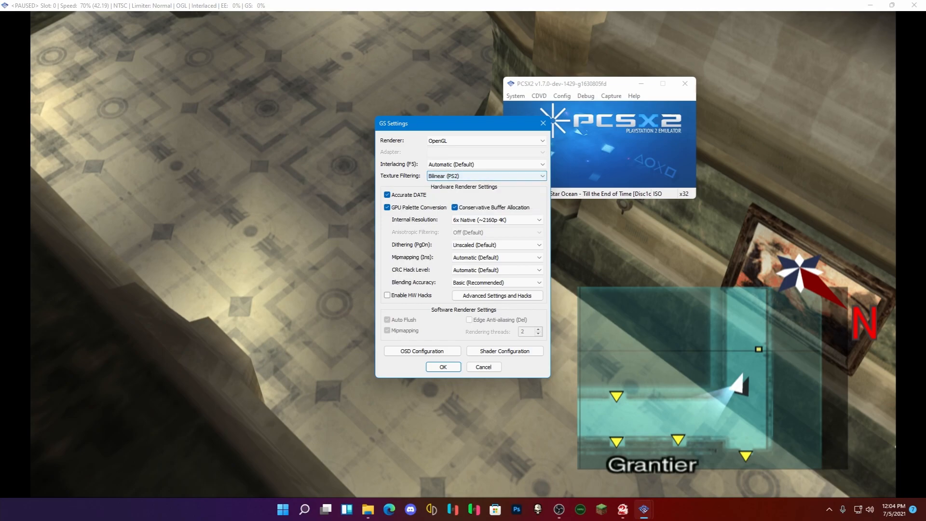
left_click(484, 176)
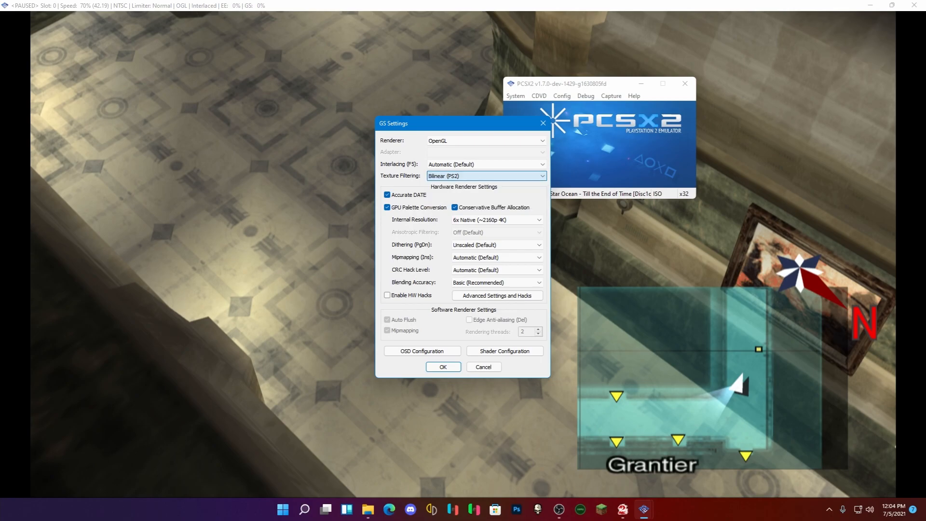
left_click(484, 164)
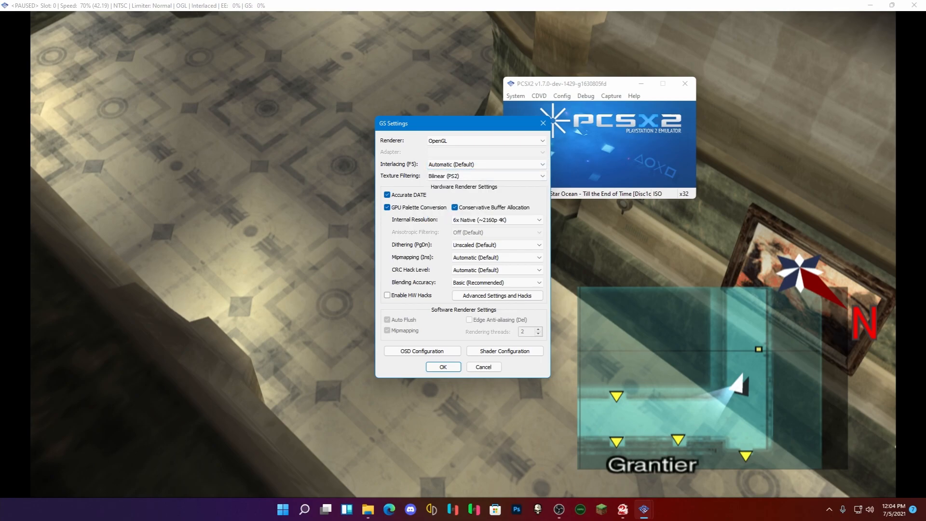
mouse_move(454, 207)
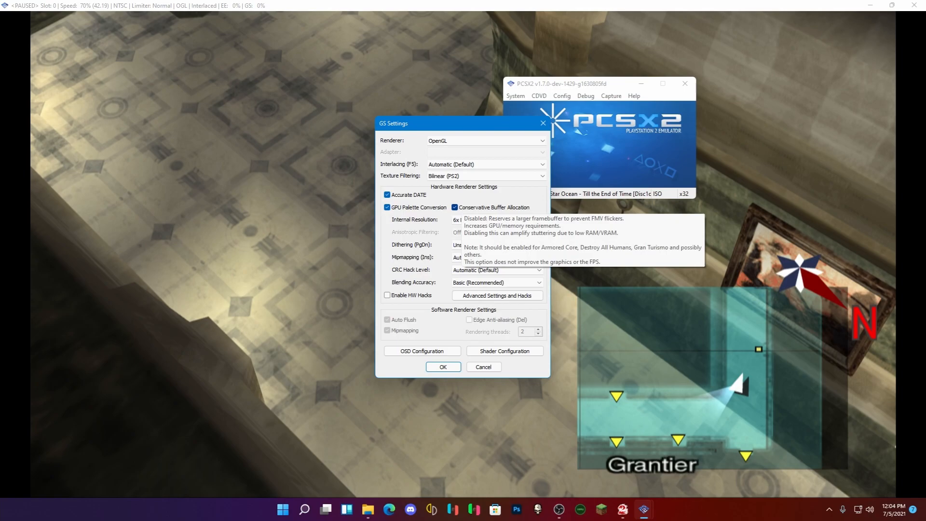
right_click(282, 508)
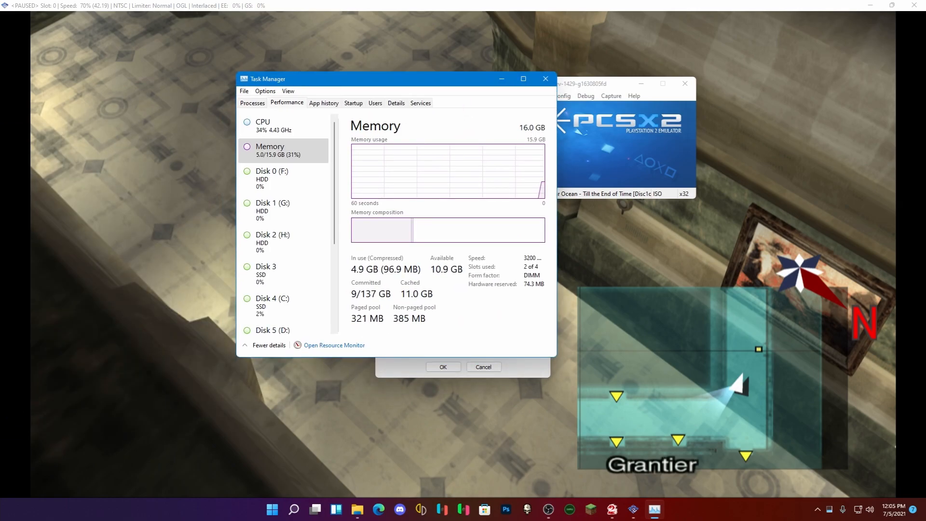
- Review Task Manager's process list and GPU 0 performance graphs, then move it aside
left_click(252, 102)
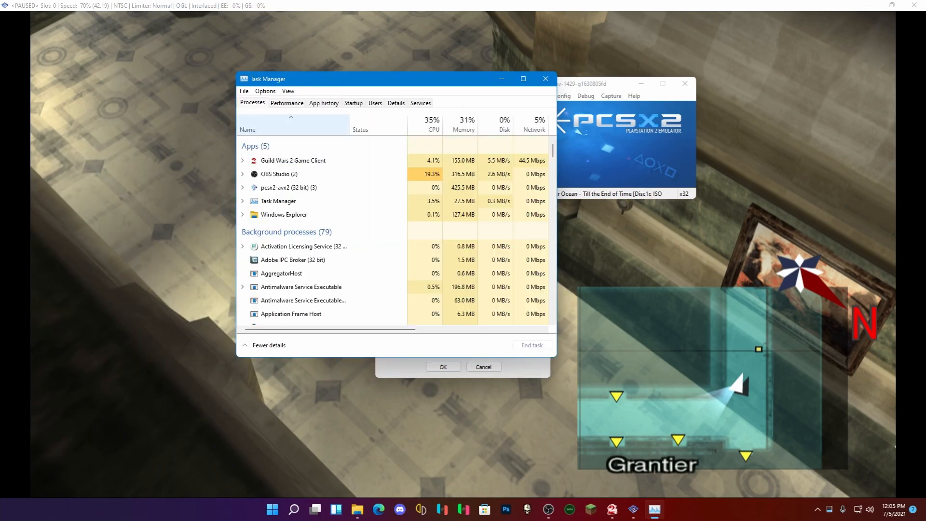
left_click(288, 187)
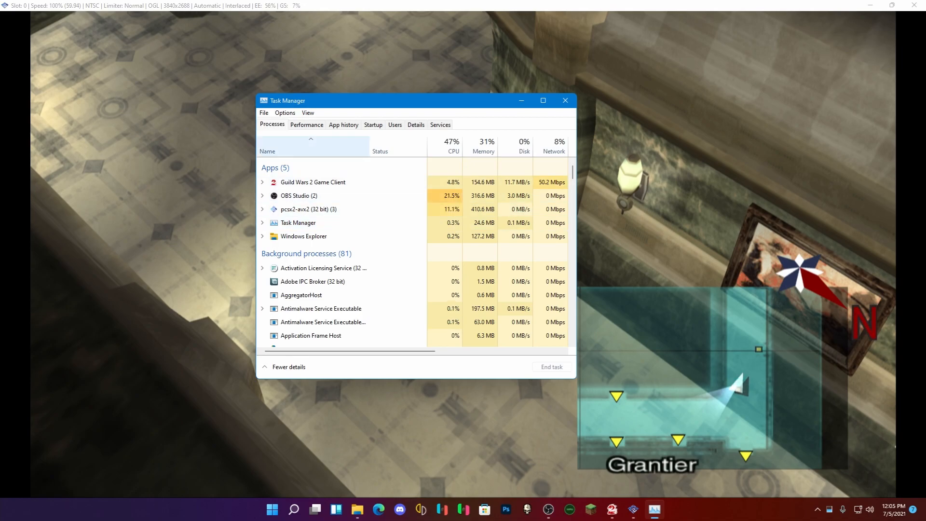
left_click(306, 125)
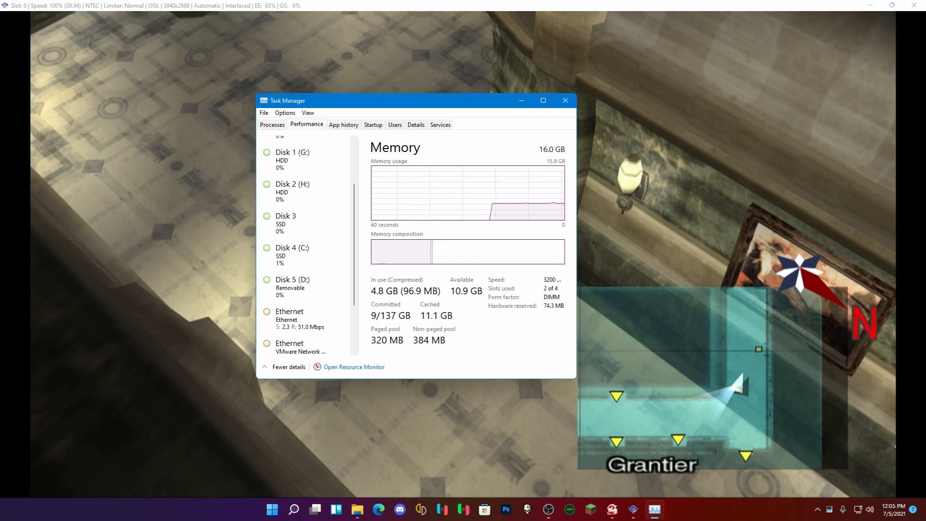
left_click(301, 339)
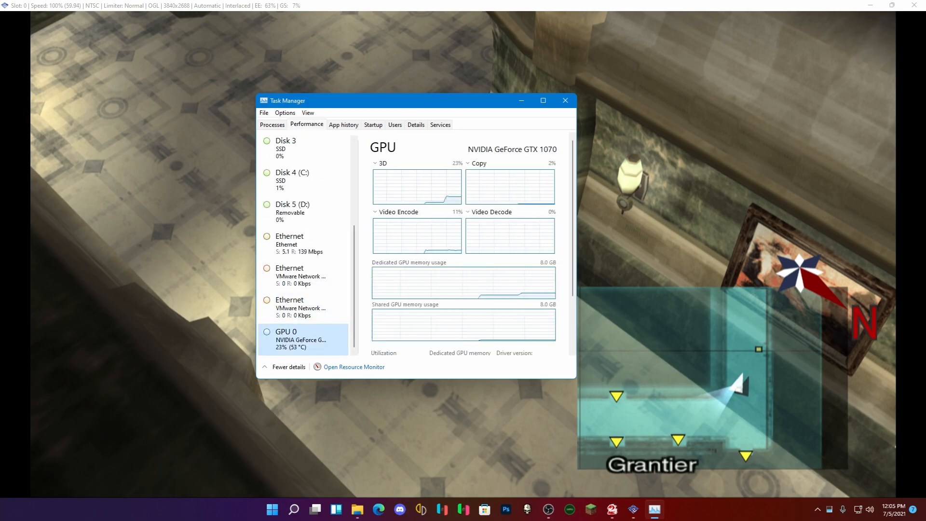
left_click_drag(413, 99, 797, 143)
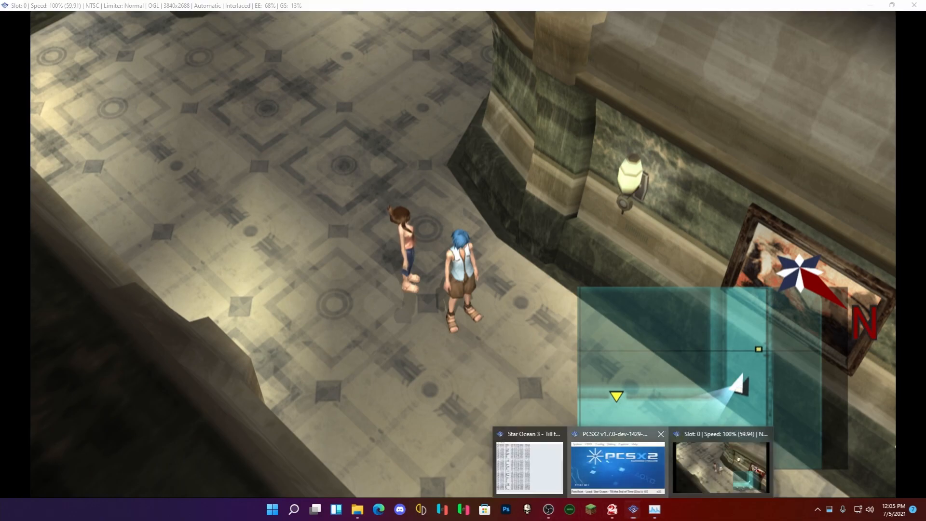
- Set internal resolution to 8x Native (~2880p 5K) in graphics settings and confirm with OK
left_click(561, 96)
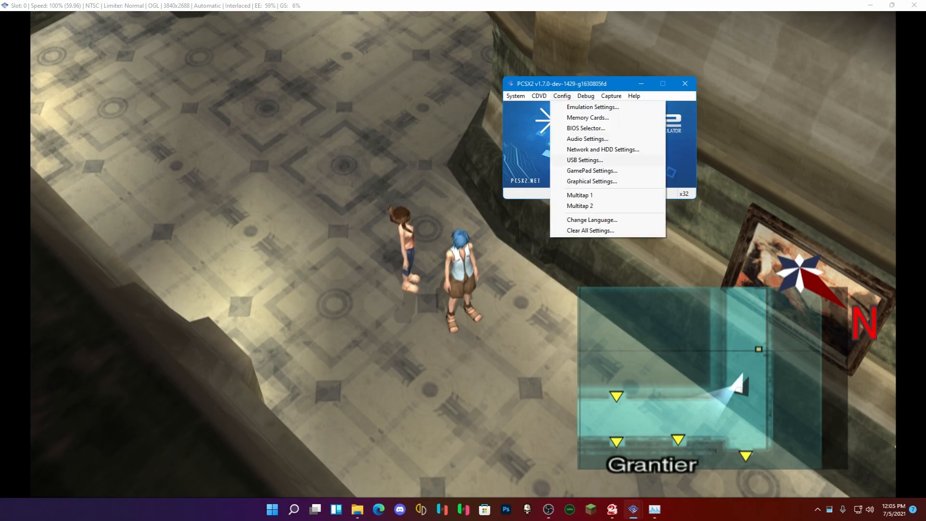
left_click(590, 182)
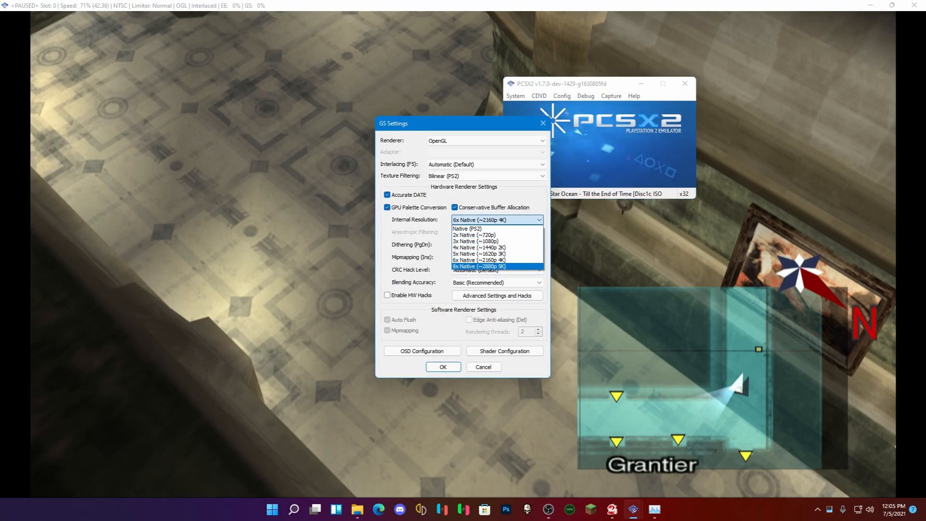
left_click(478, 266)
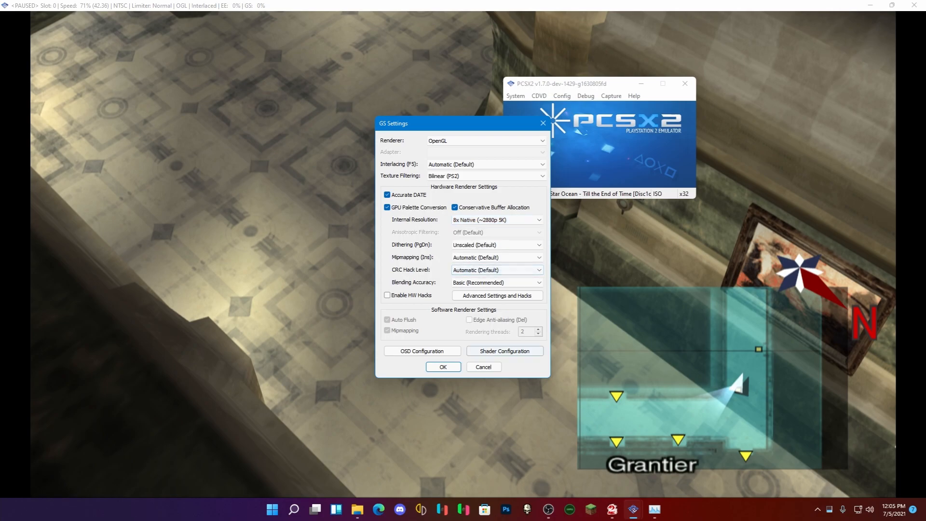
left_click(442, 367)
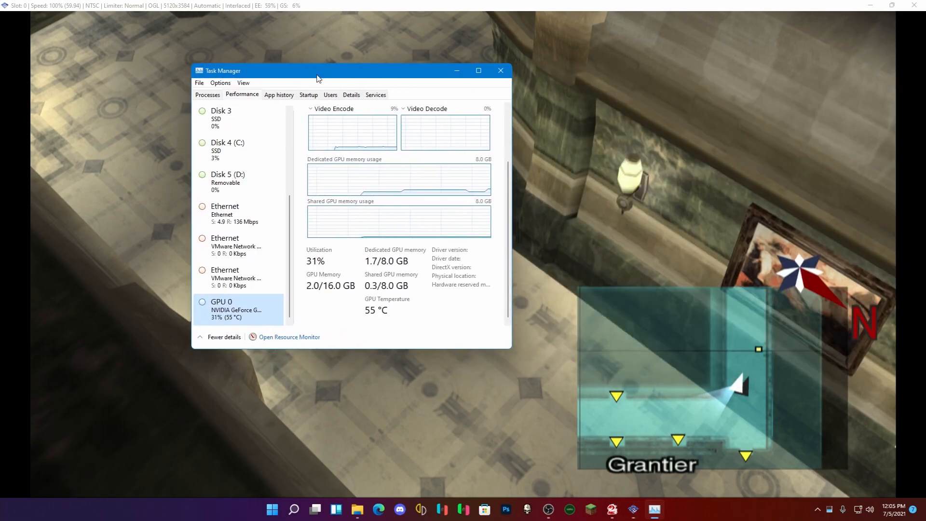
- View GPU 0 load, then select the pcsx2-avx2 process (~12% CPU) in the Processes list
left_click(239, 278)
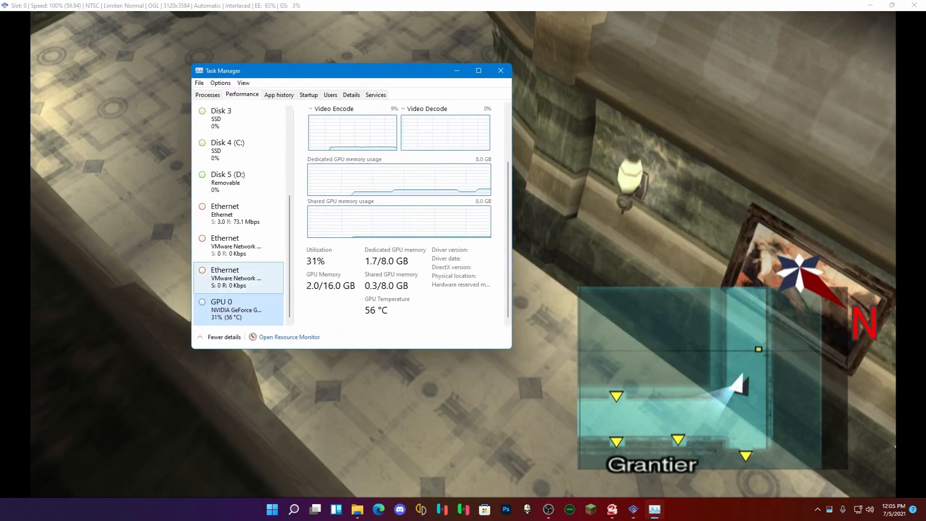
left_click(207, 95)
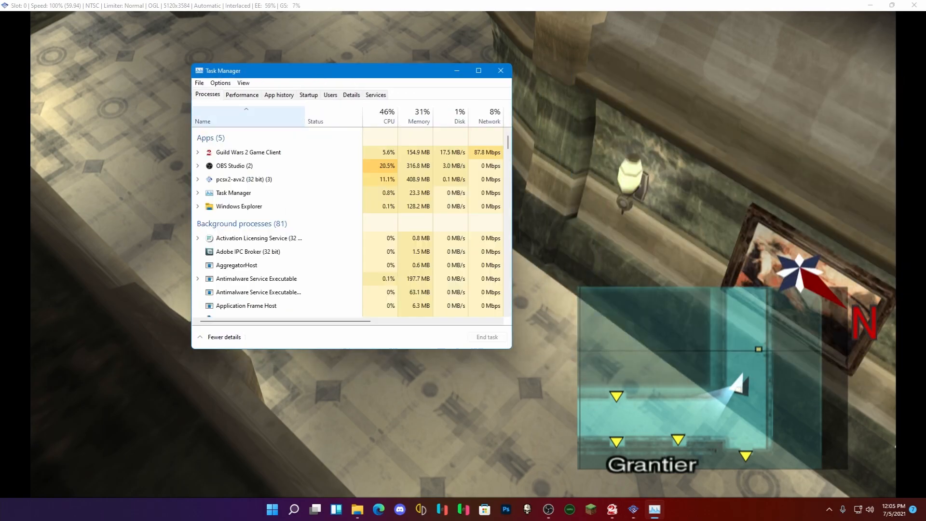
left_click(243, 179)
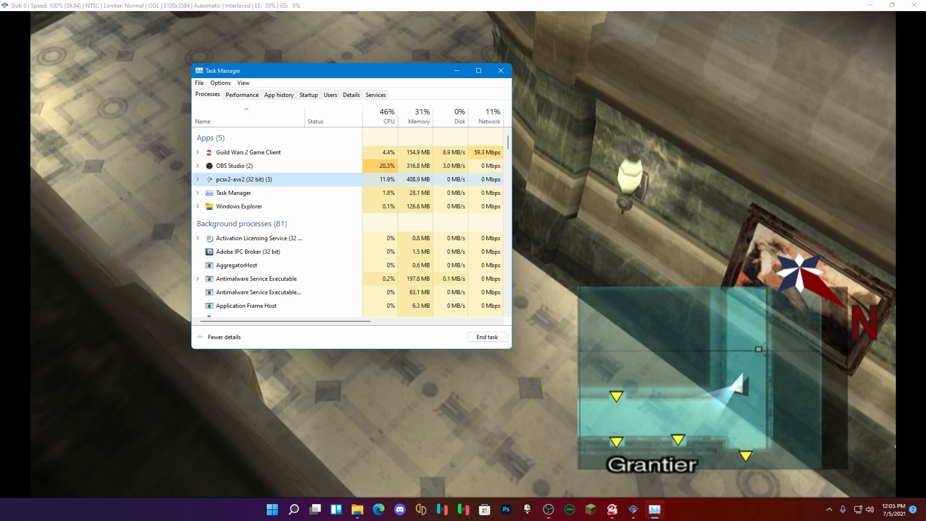